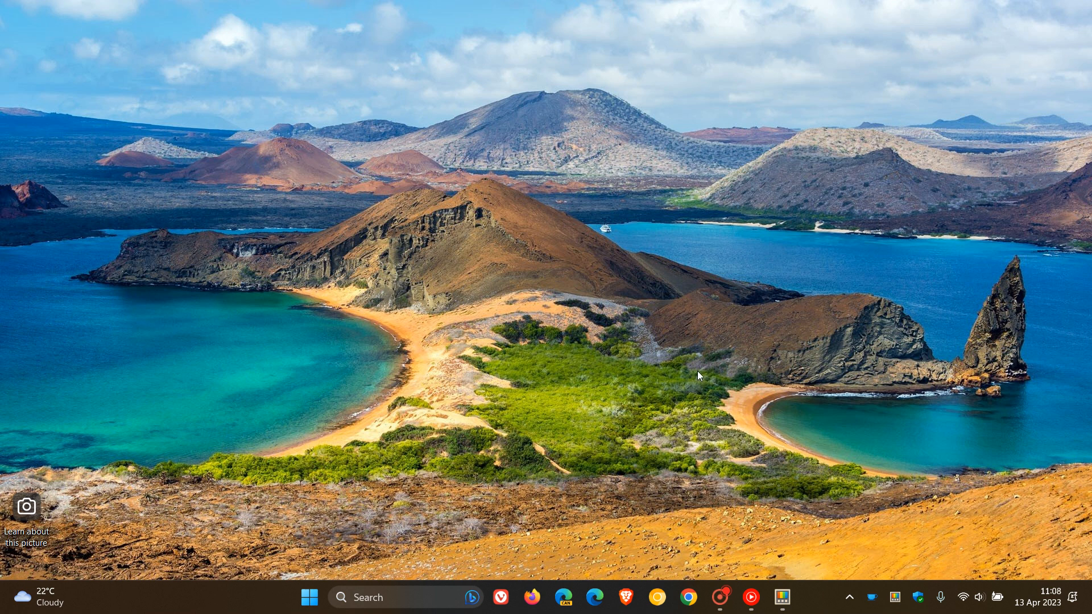
Bring up PowerToys Settings from the taskbar, landing on the General page for v0.69.1.
click(781, 597)
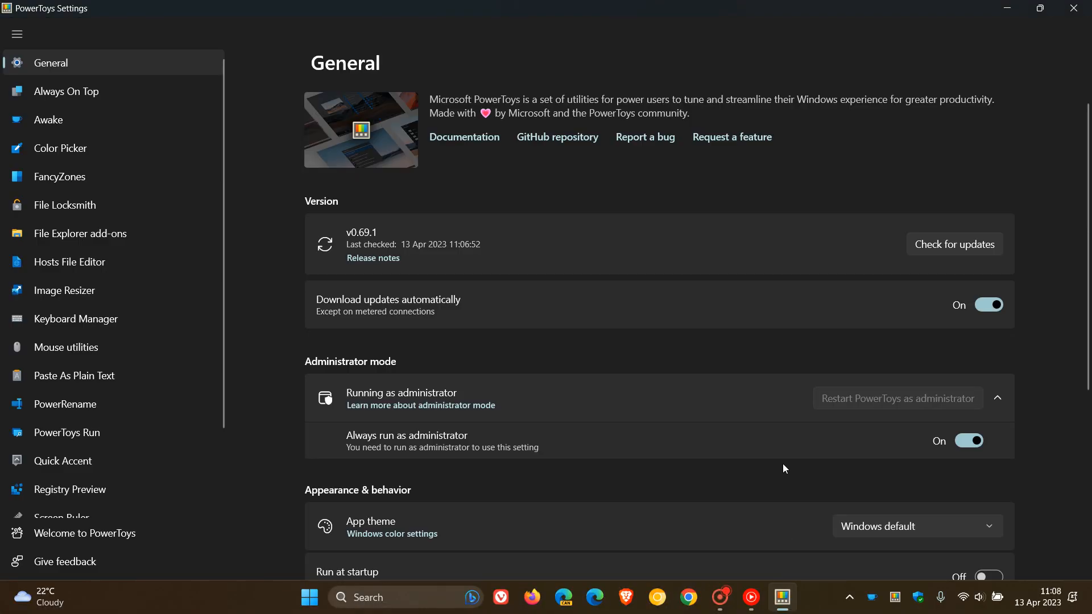
mouse_move(659, 215)
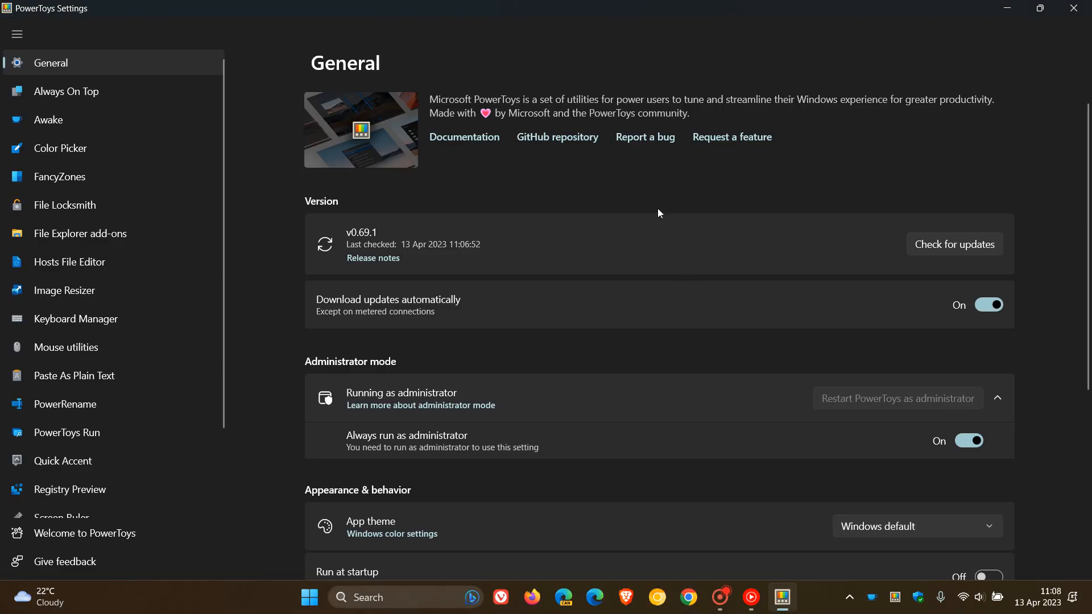
mouse_move(367, 225)
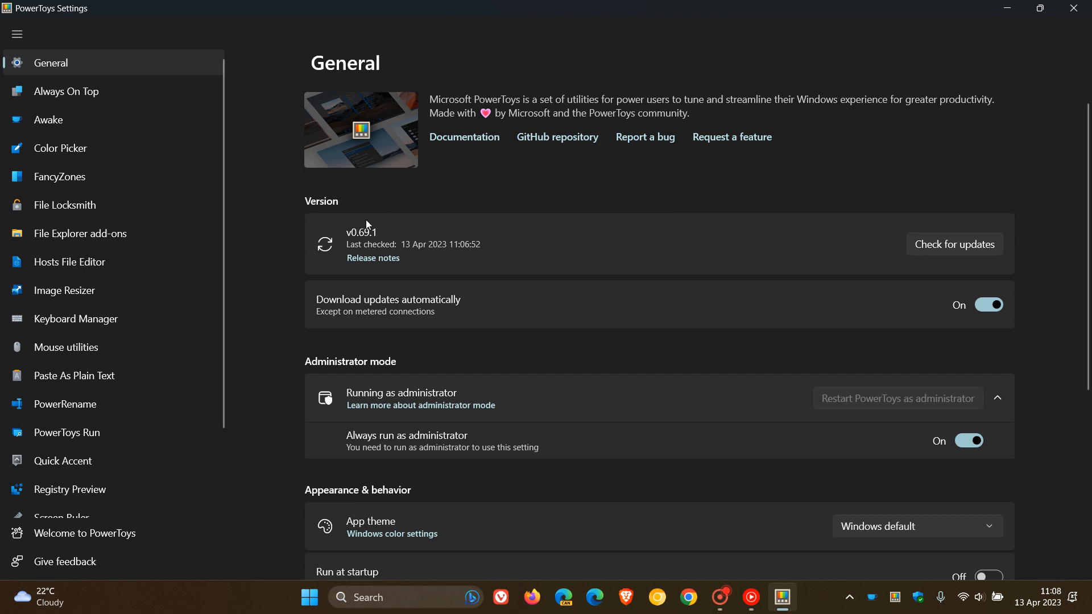
mouse_move(637, 162)
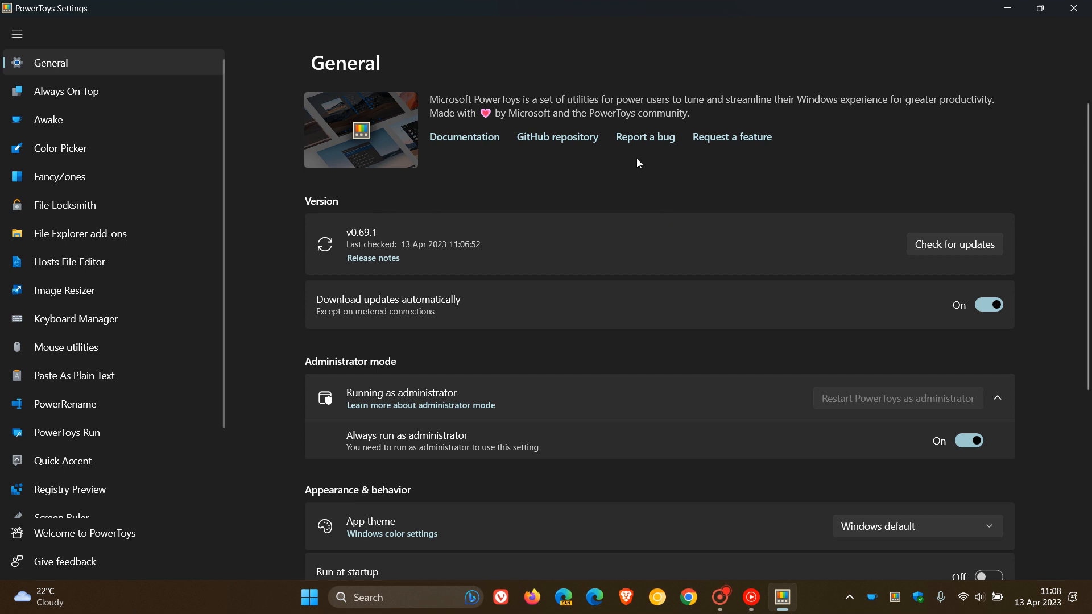
mouse_move(704, 176)
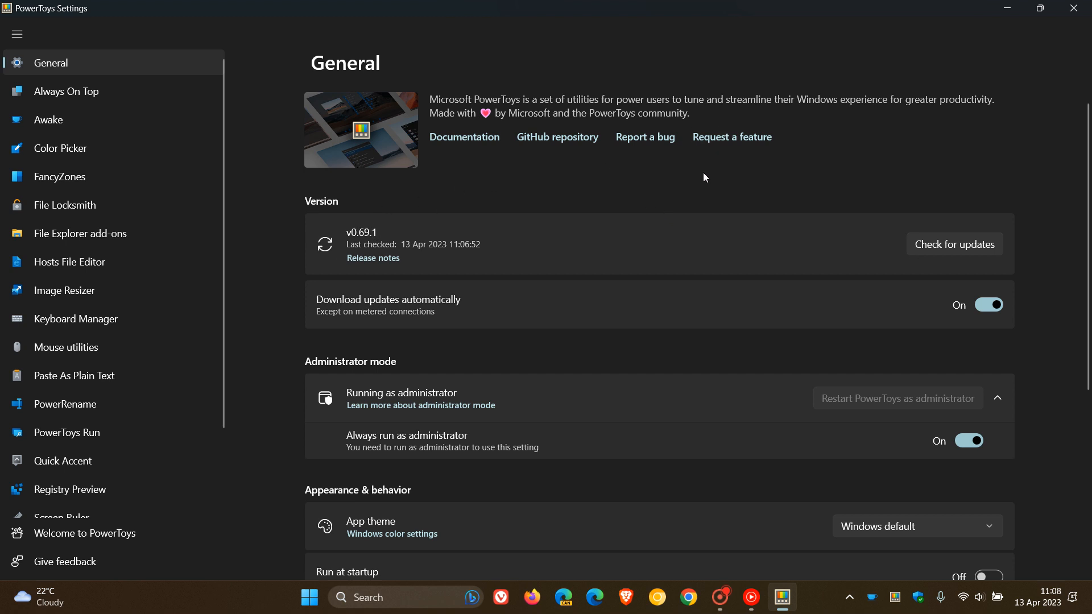
mouse_move(931, 249)
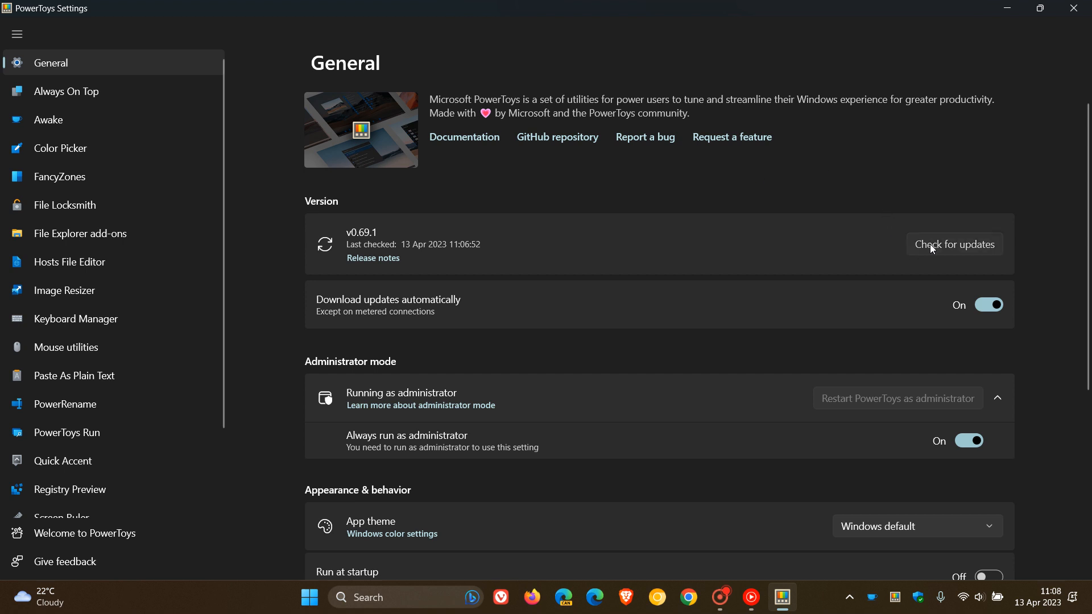
Run an update check confirming PowerToys v0.69.1 is up to date as of 13 Apr 2023 11:08:54.
click(953, 243)
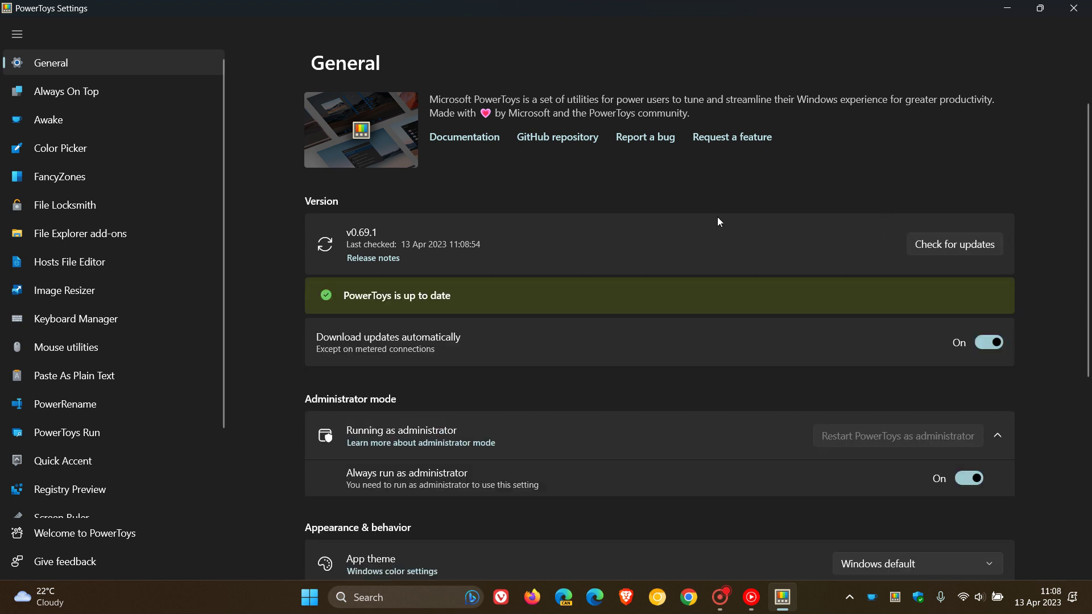
mouse_move(656, 222)
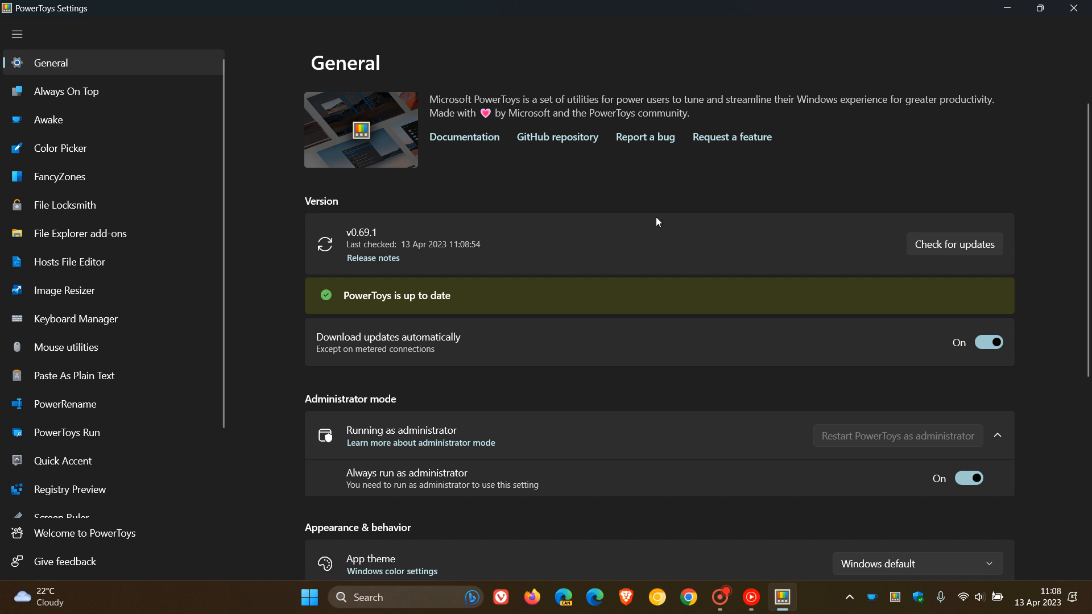
mouse_move(361, 247)
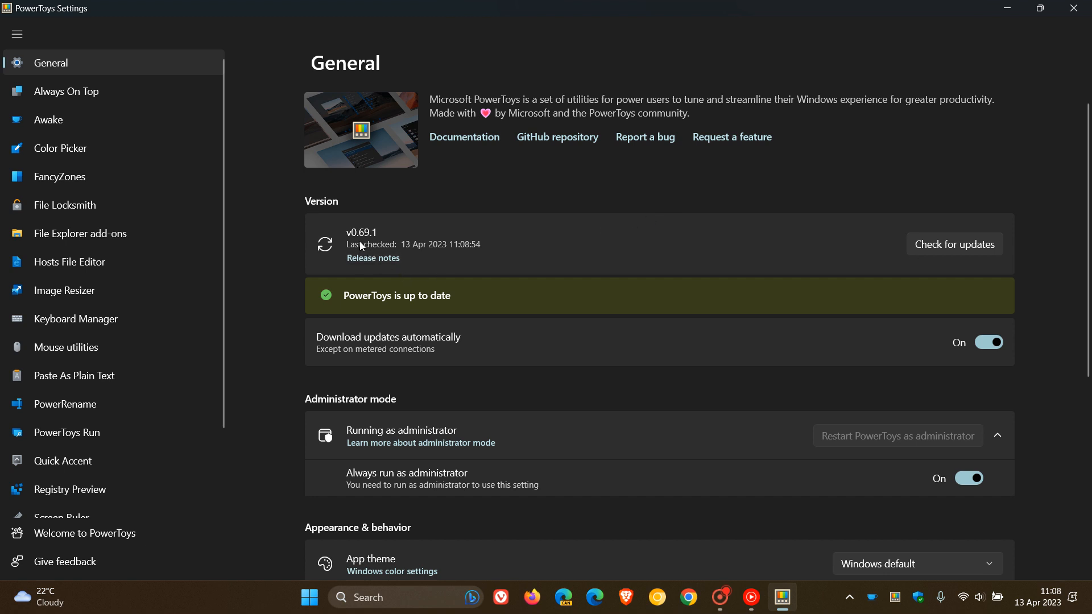
mouse_move(740, 172)
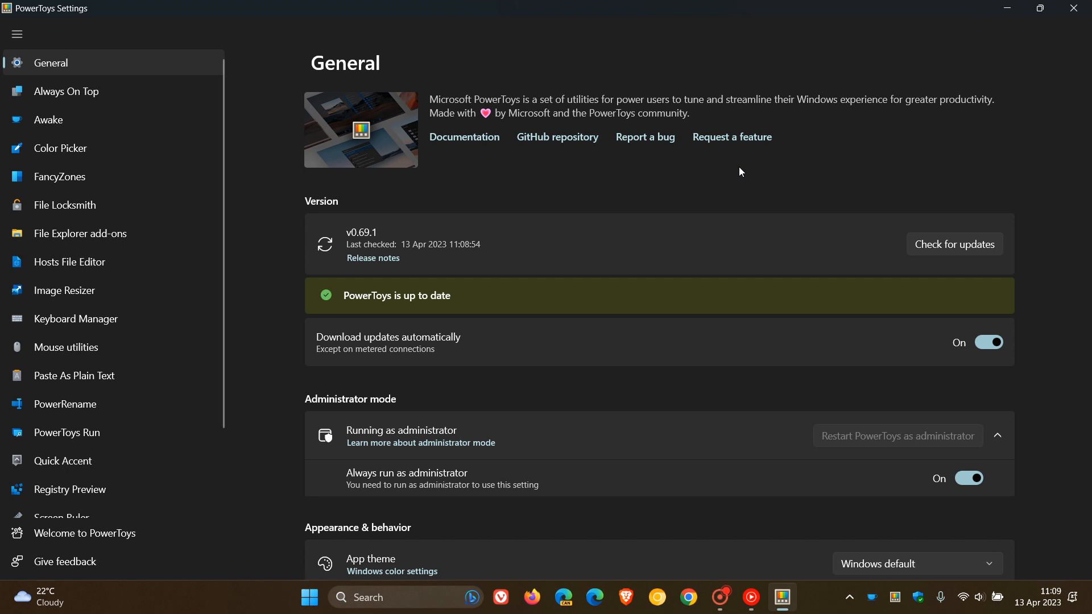
mouse_move(102, 506)
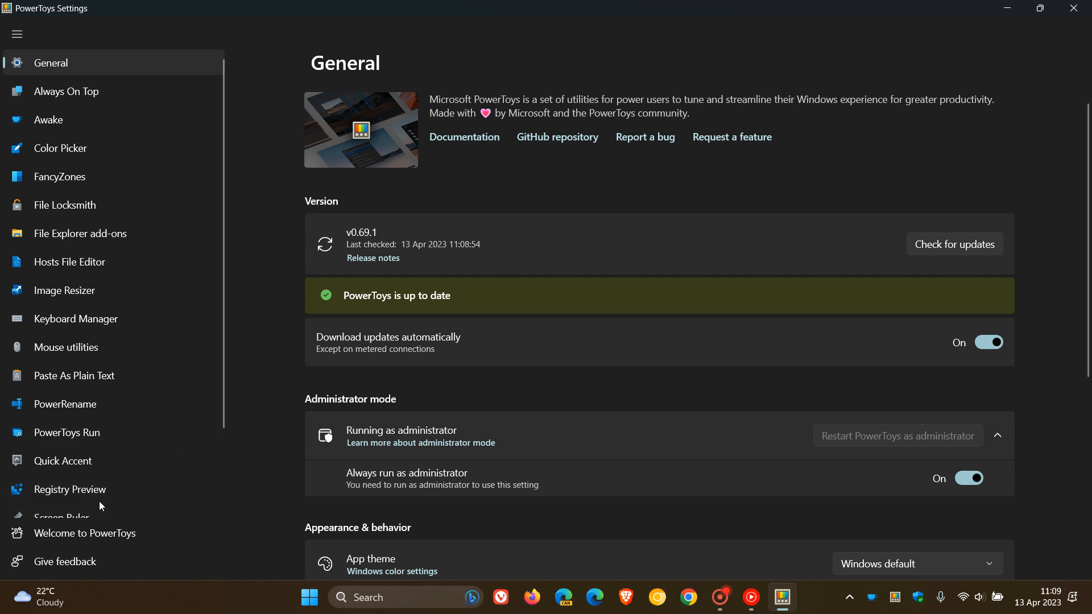
Switch to the Registry Preview page, where the utility shows as enabled.
click(70, 489)
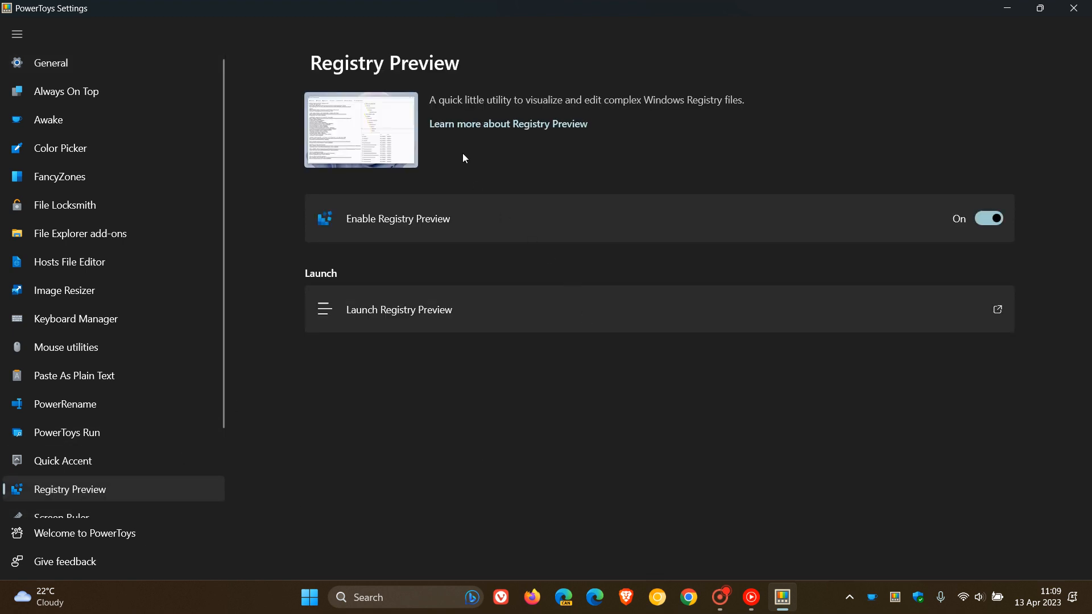
mouse_move(625, 144)
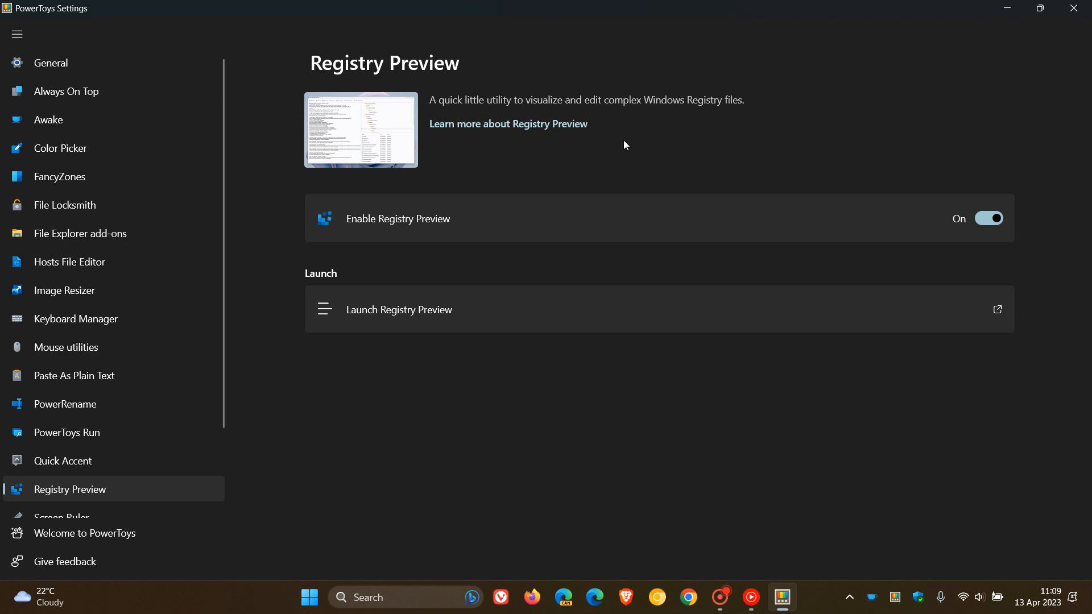
mouse_move(617, 190)
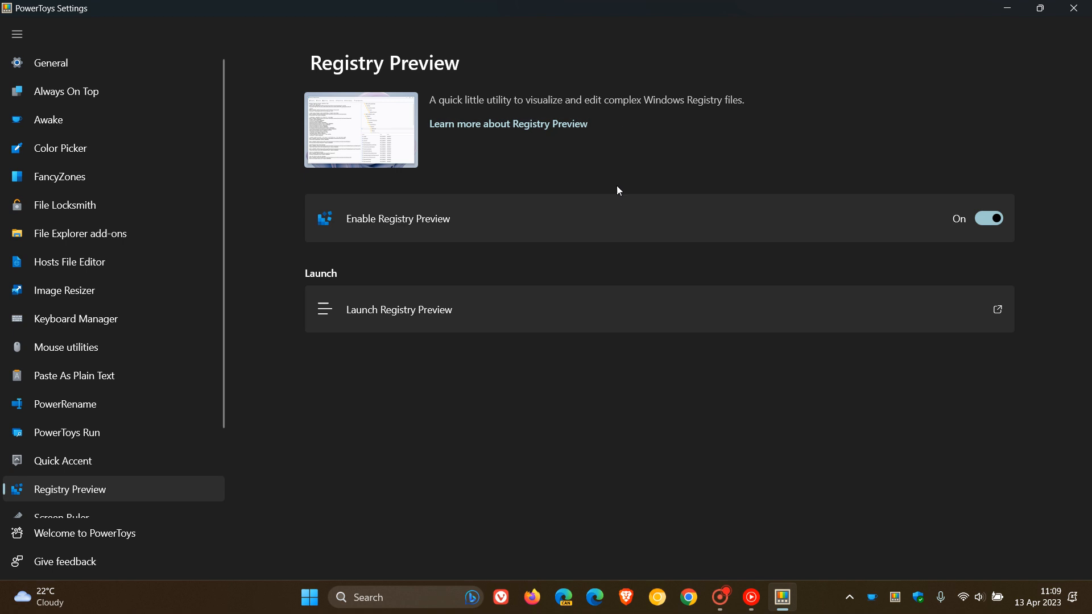
mouse_move(644, 312)
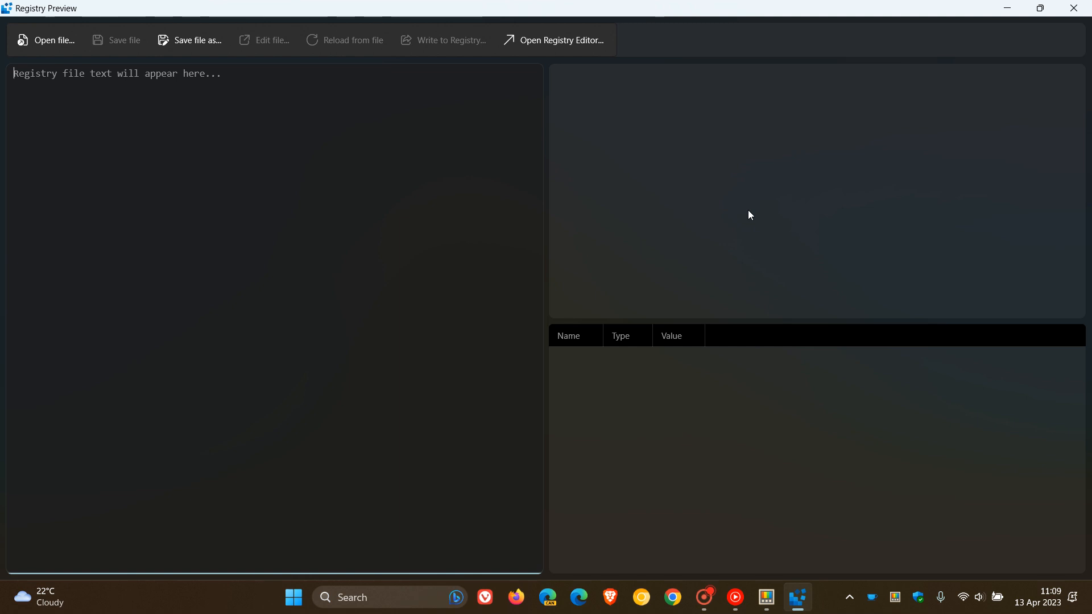
mouse_move(479, 257)
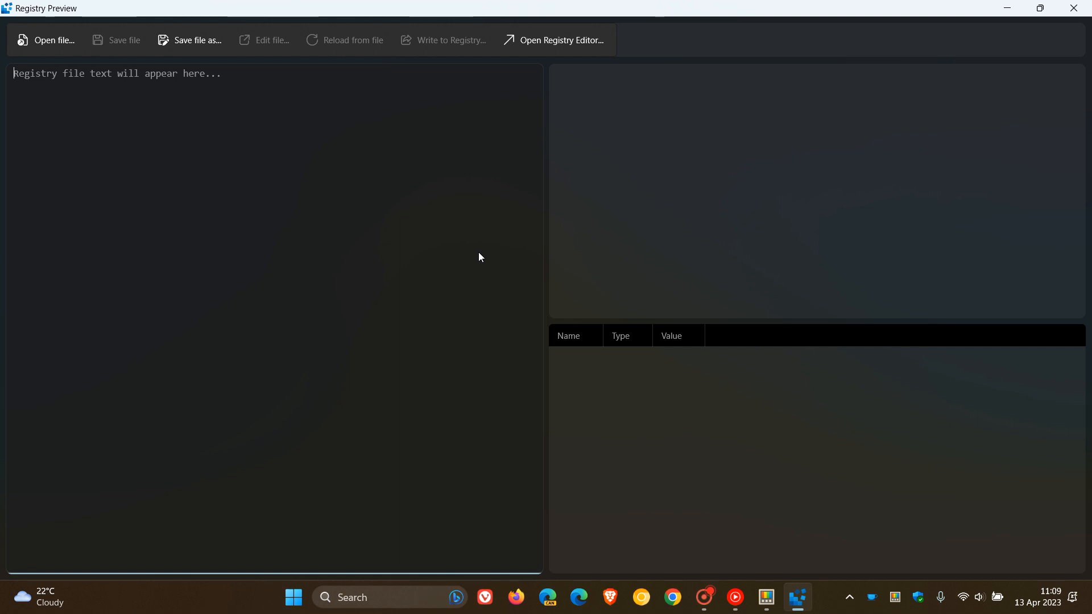
mouse_move(455, 203)
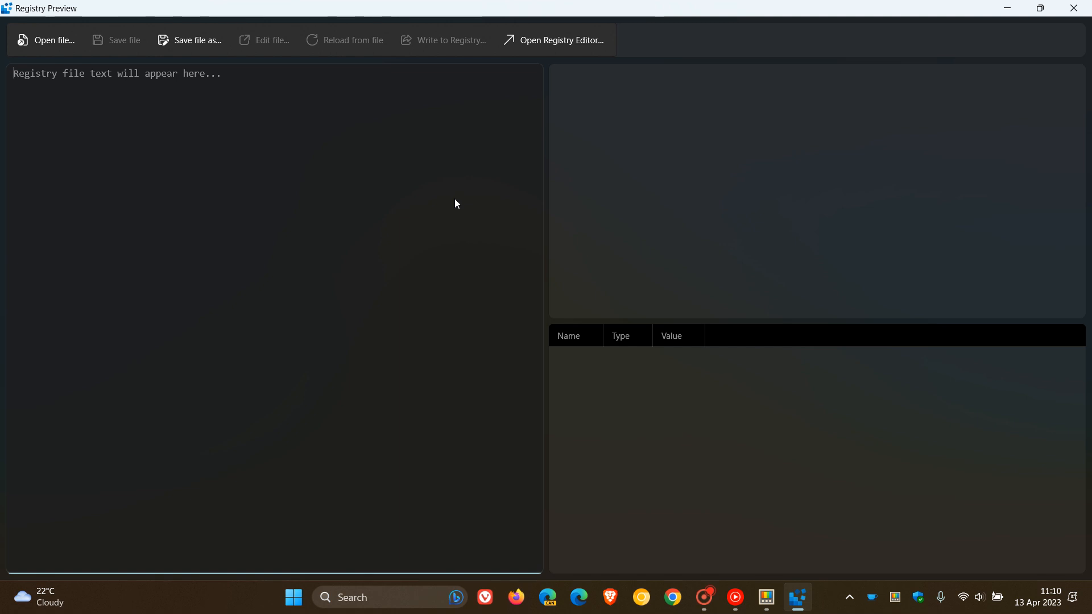
mouse_move(484, 244)
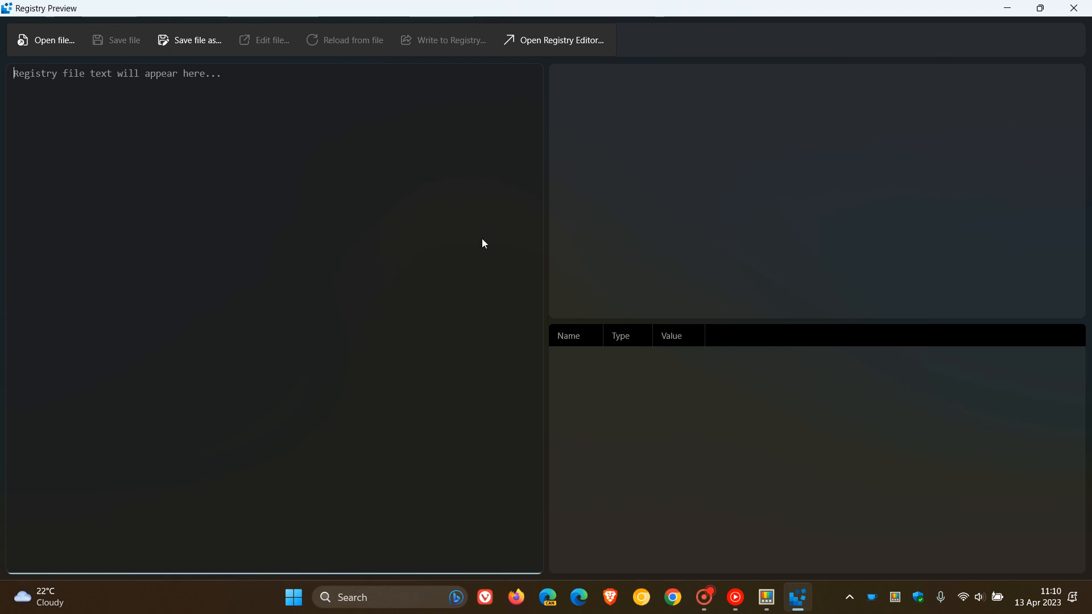
mouse_move(467, 241)
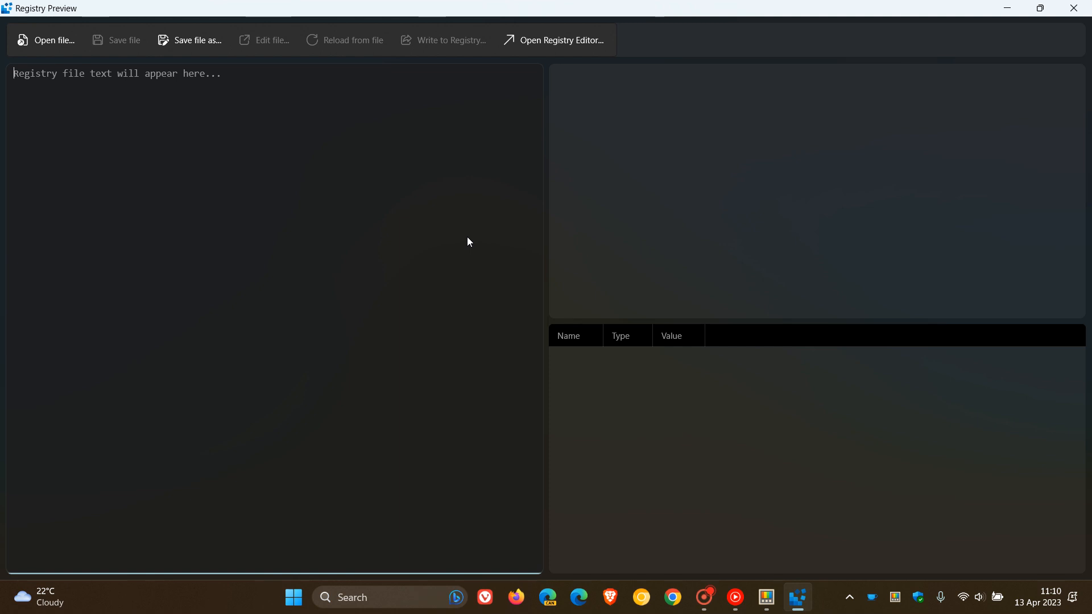
mouse_move(555, 194)
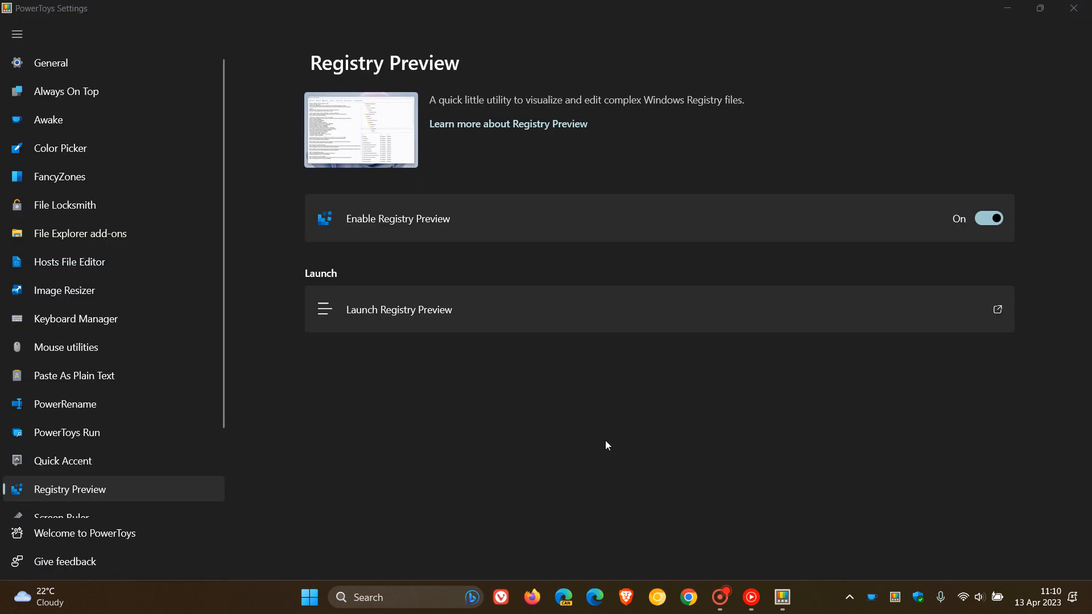
mouse_move(593, 409)
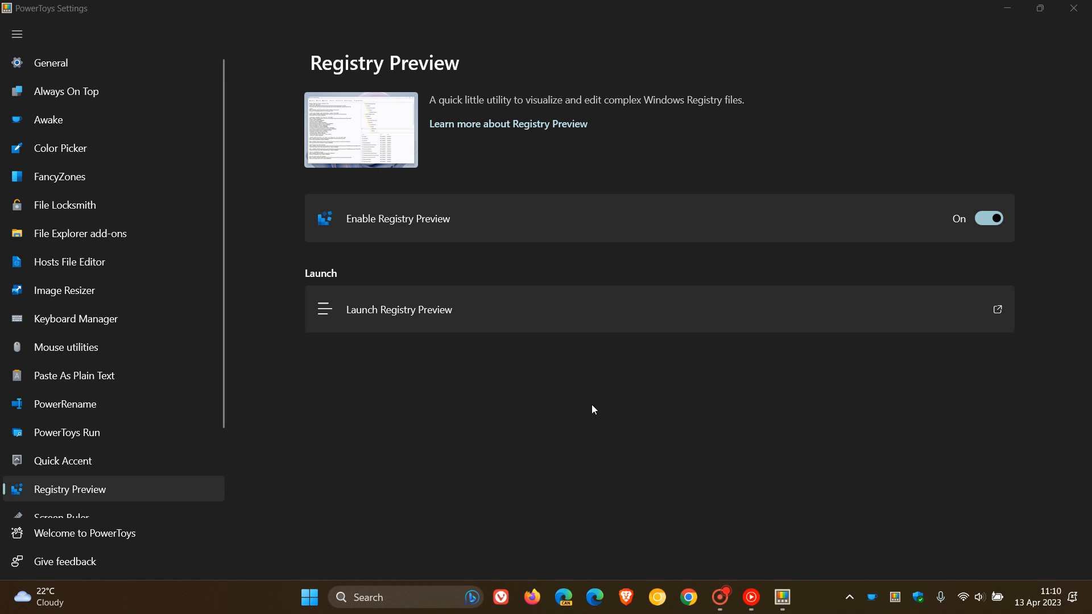
mouse_move(607, 424)
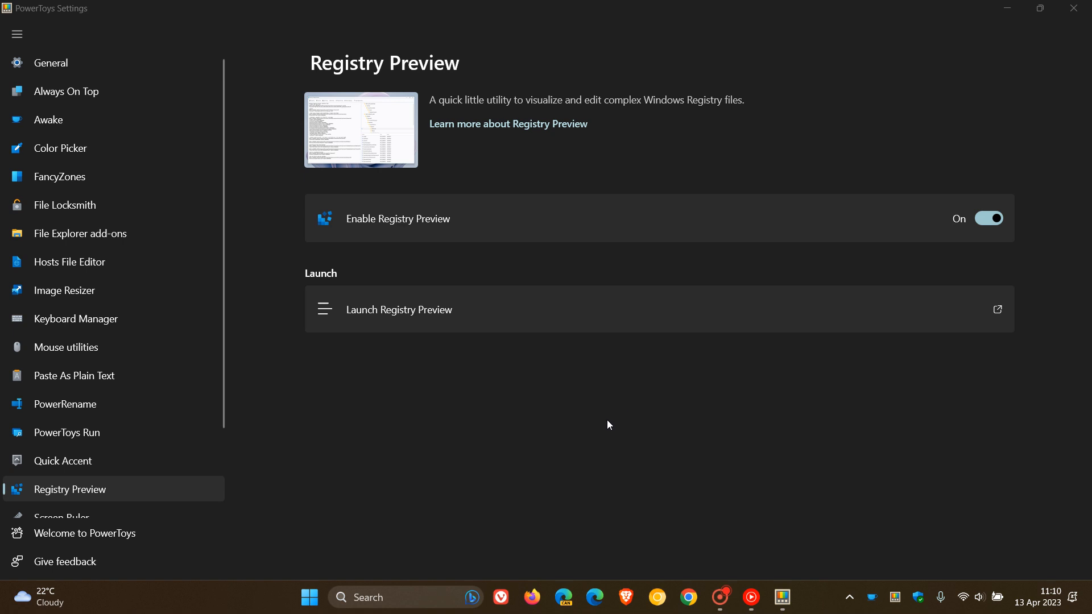
mouse_move(149, 204)
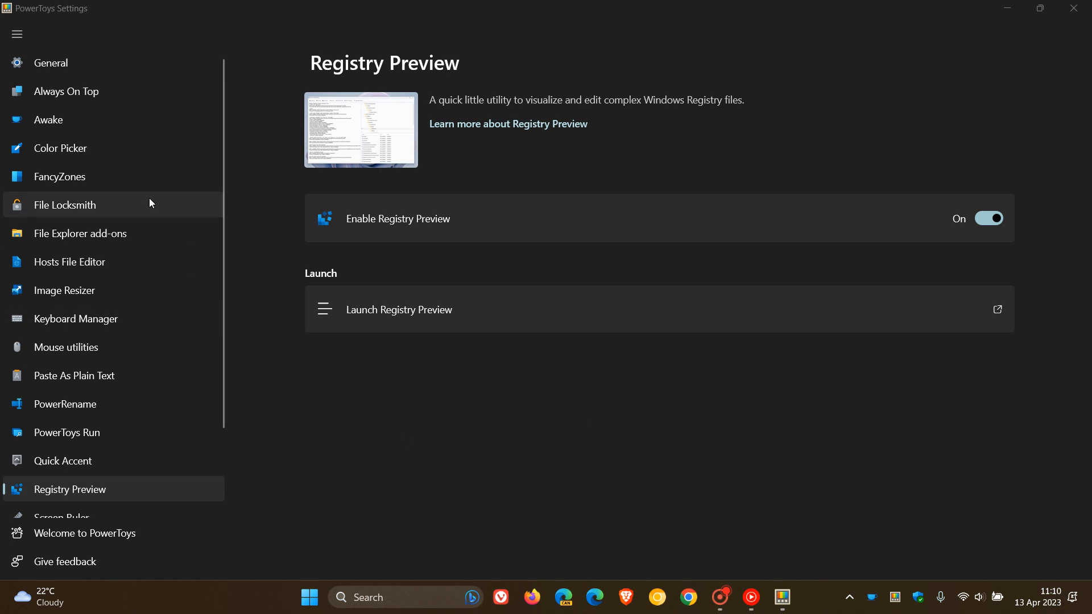
click(48, 119)
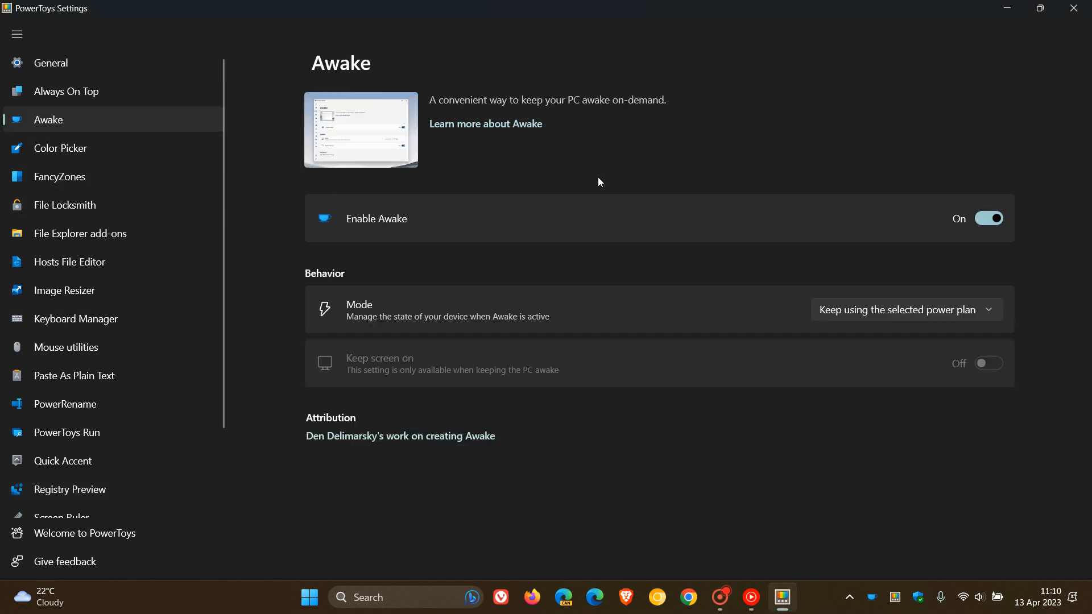
mouse_move(624, 172)
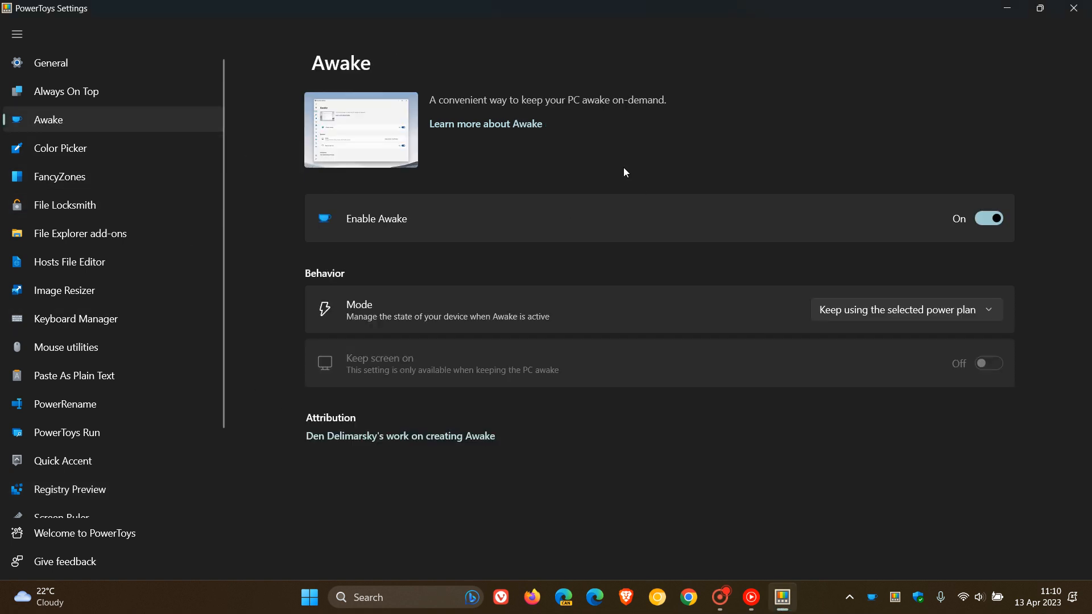
mouse_move(608, 144)
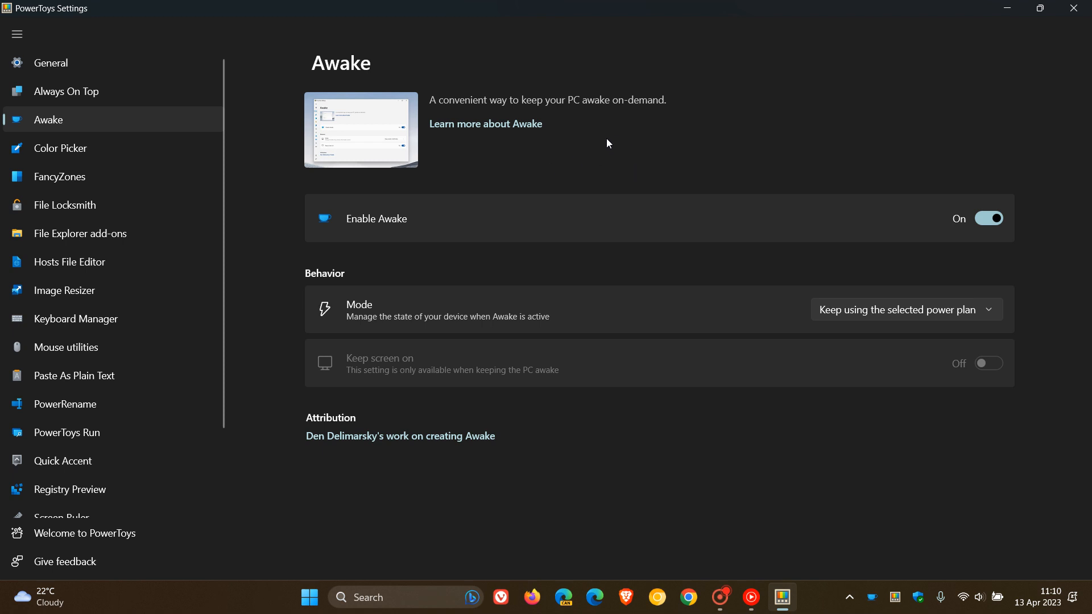
mouse_move(798, 188)
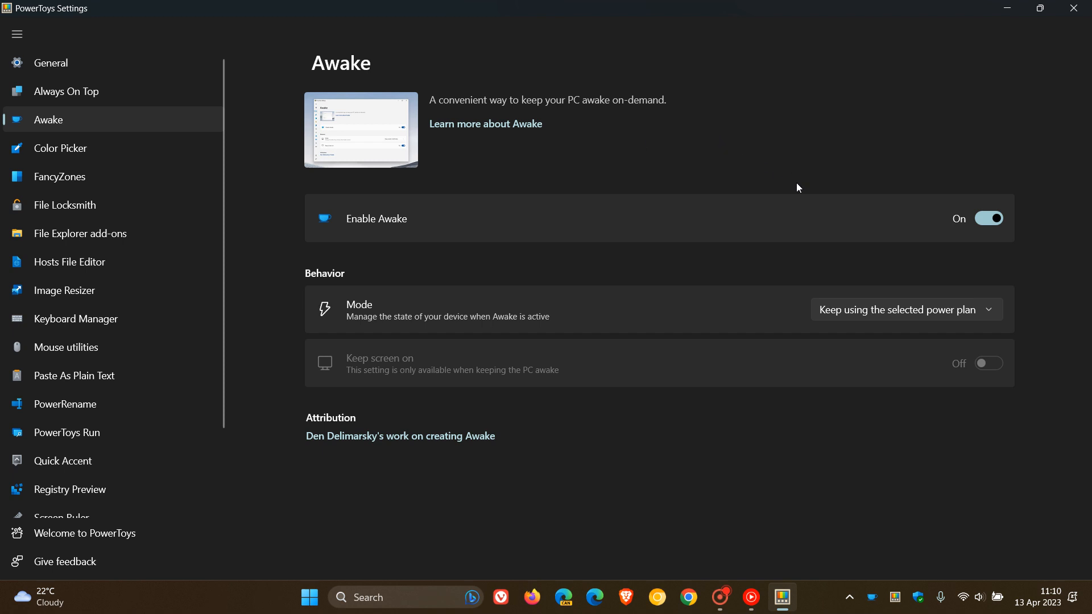
click(905, 309)
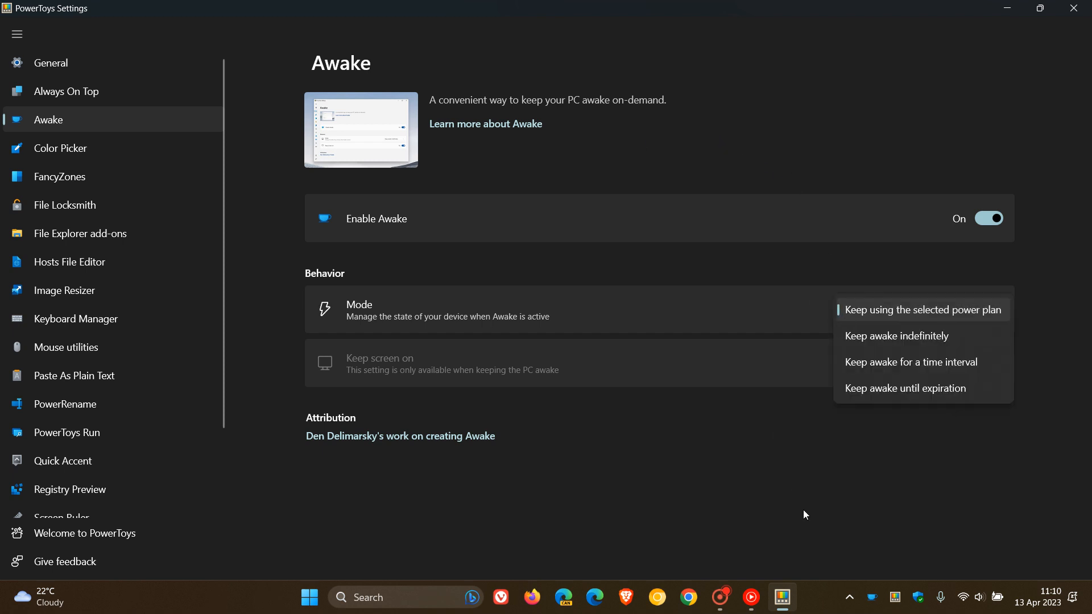
mouse_move(835, 497)
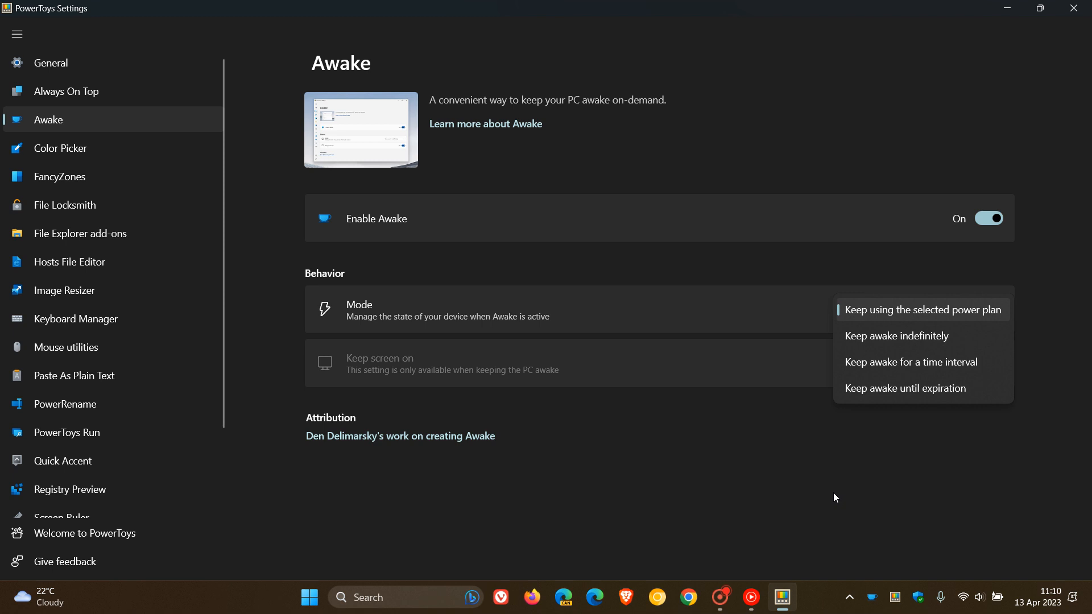
mouse_move(980, 393)
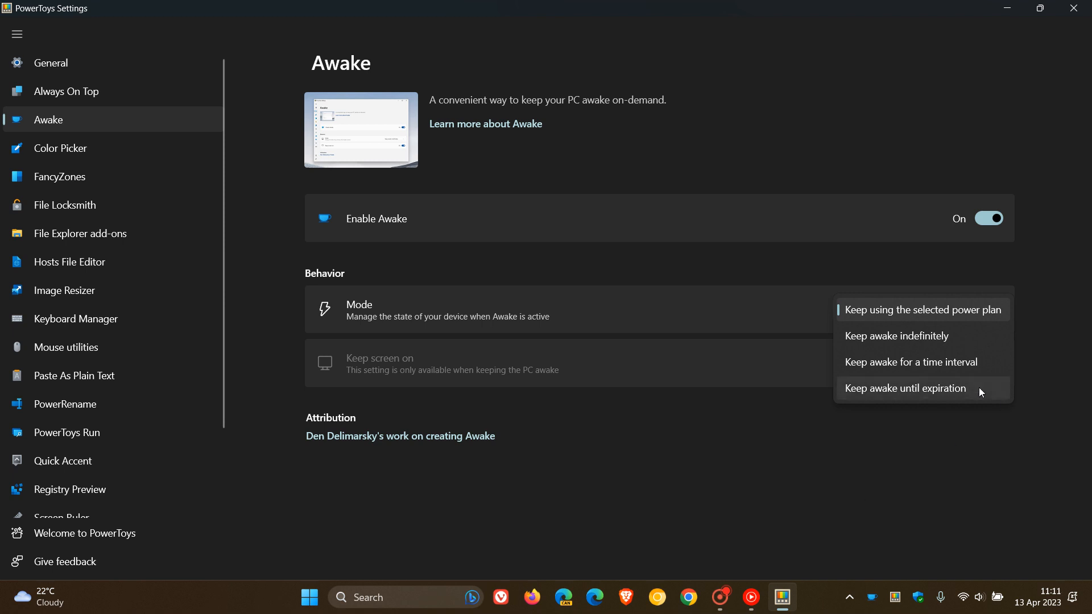
mouse_move(906, 402)
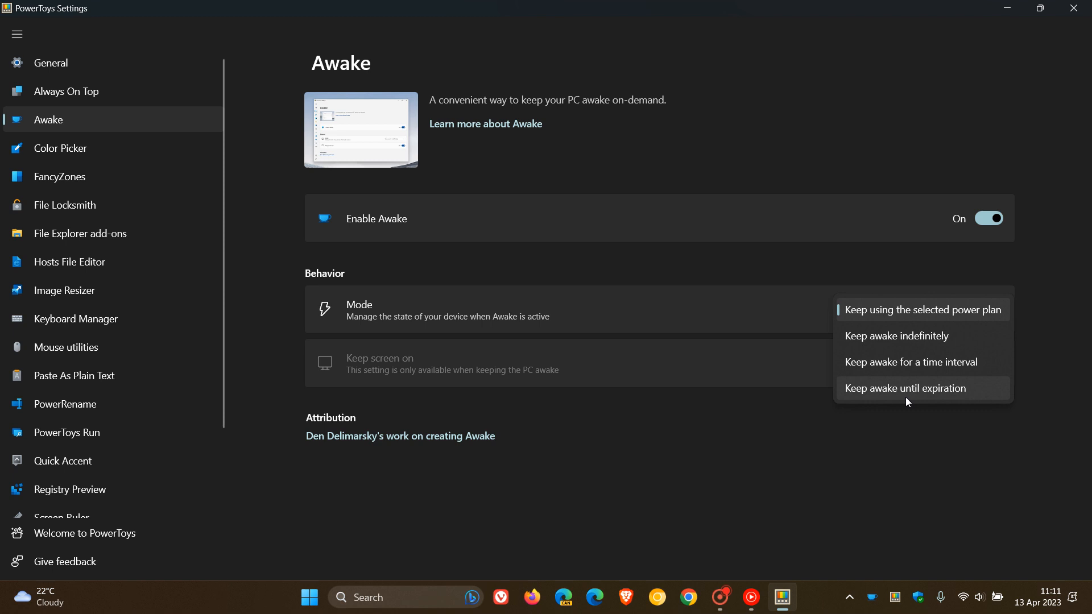
mouse_move(909, 409)
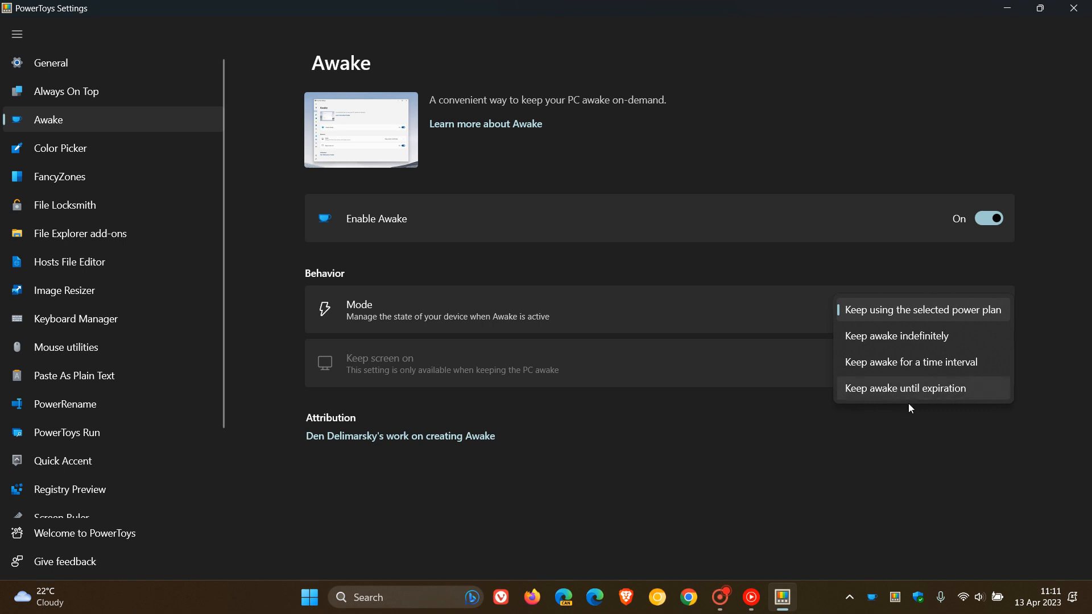
mouse_move(873, 402)
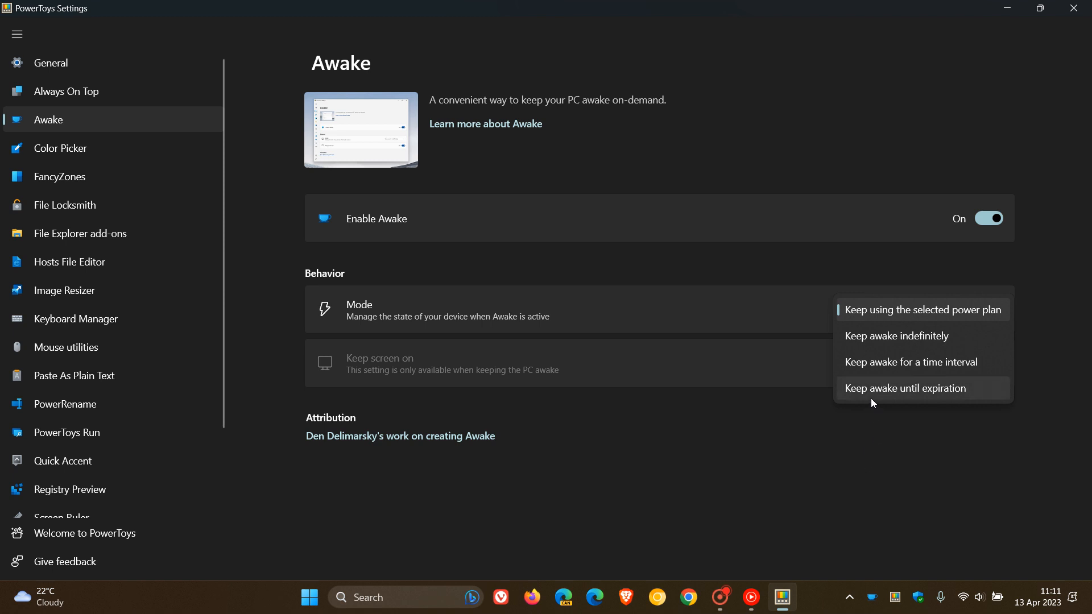
mouse_move(956, 398)
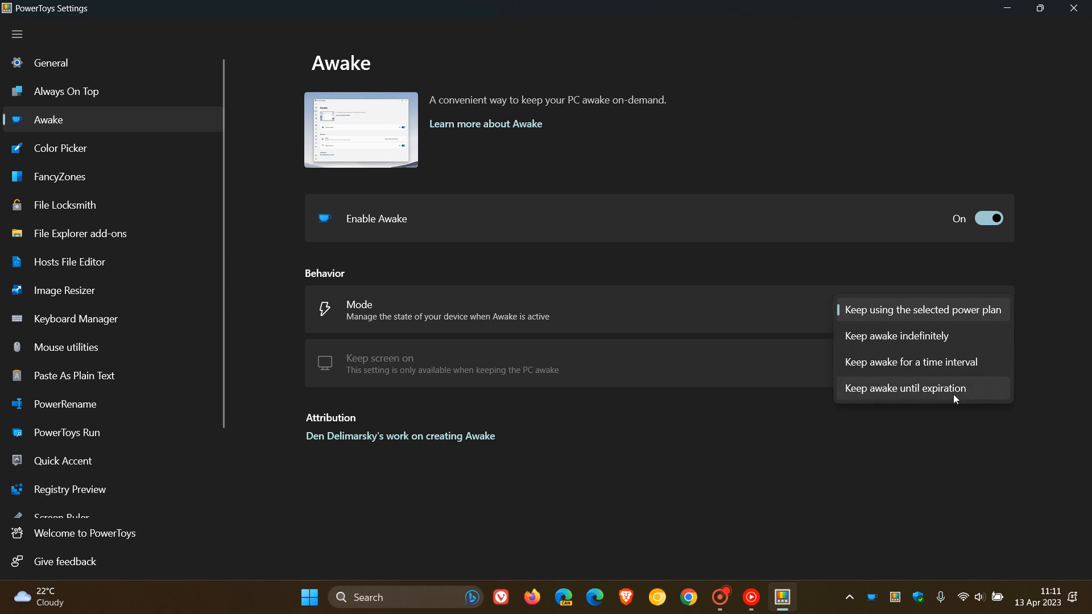
mouse_move(798, 466)
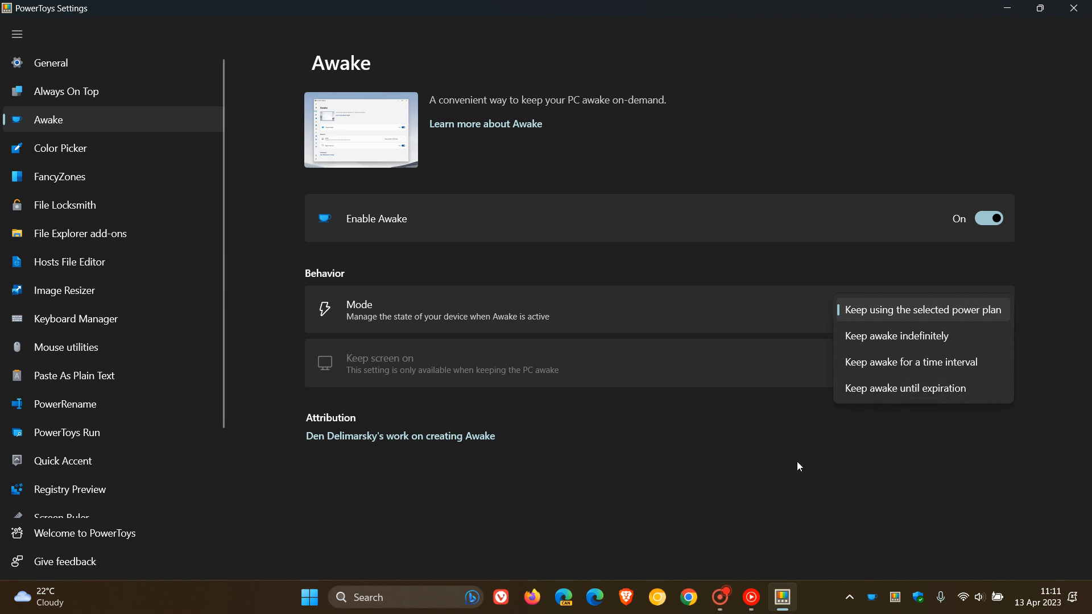
click(922, 309)
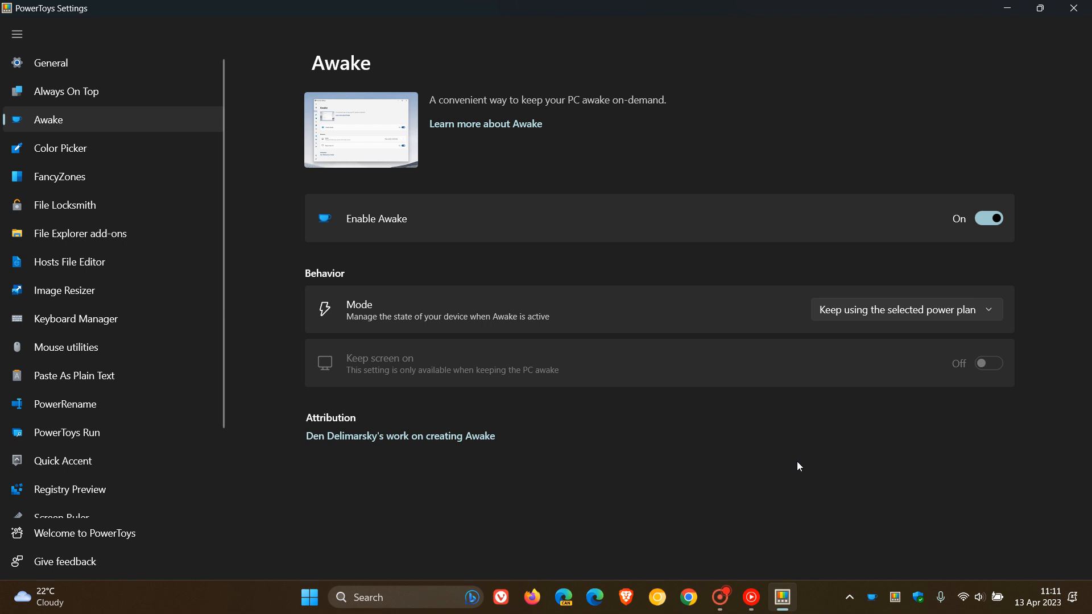
mouse_move(783, 456)
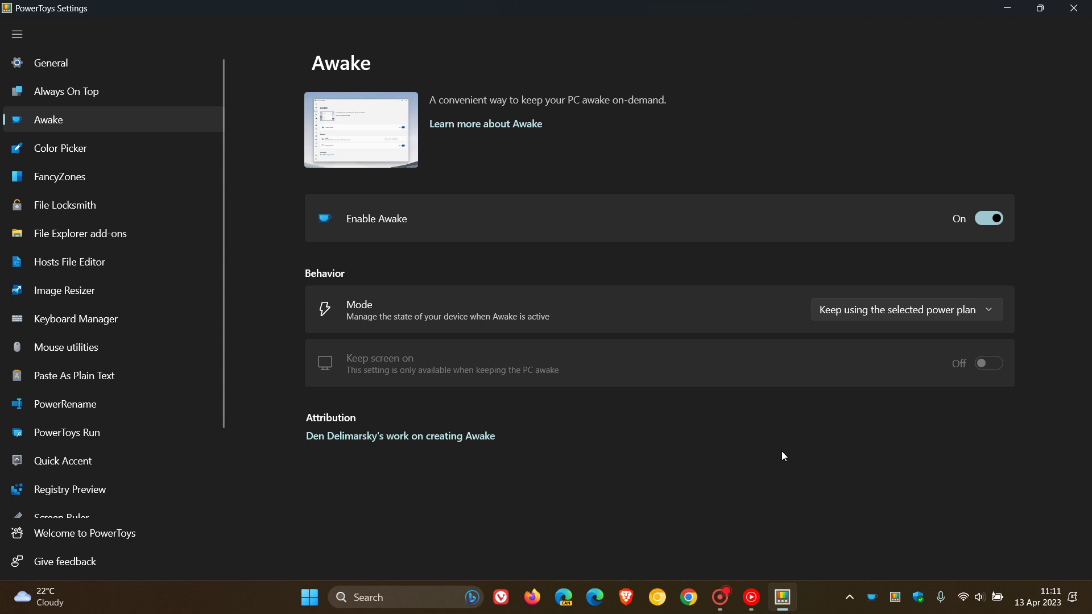
mouse_move(492, 397)
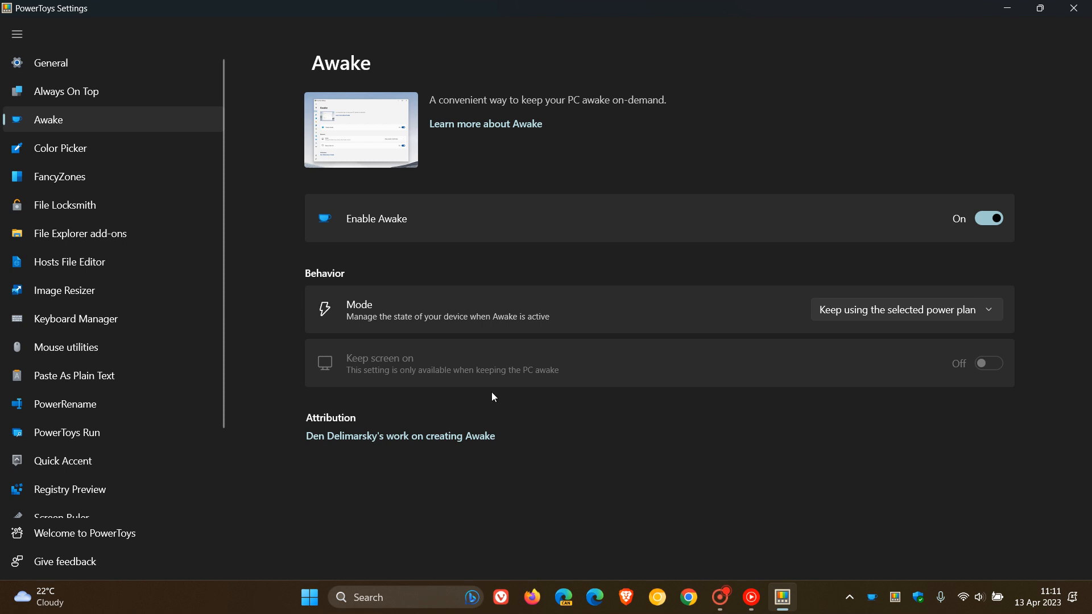
Return to the General page and bring up the Welcome to PowerToys window.
click(50, 63)
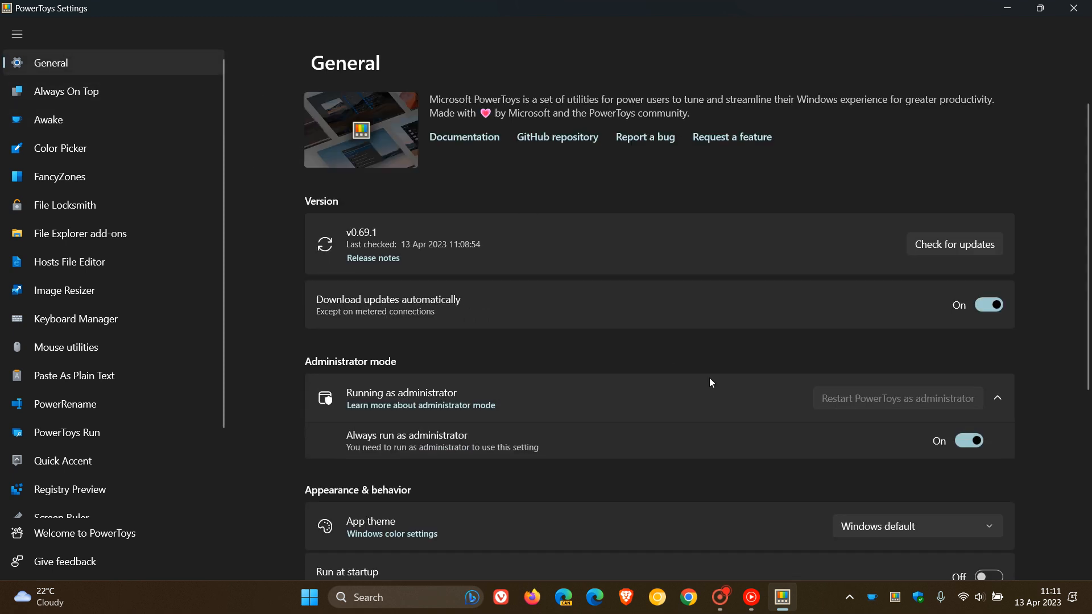
mouse_move(744, 360)
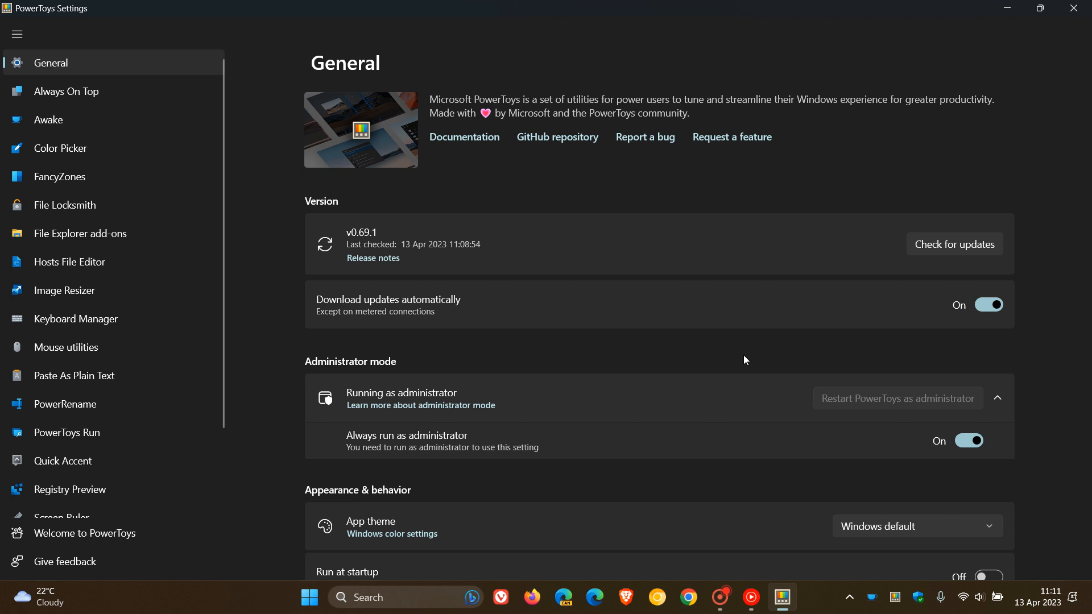
click(86, 533)
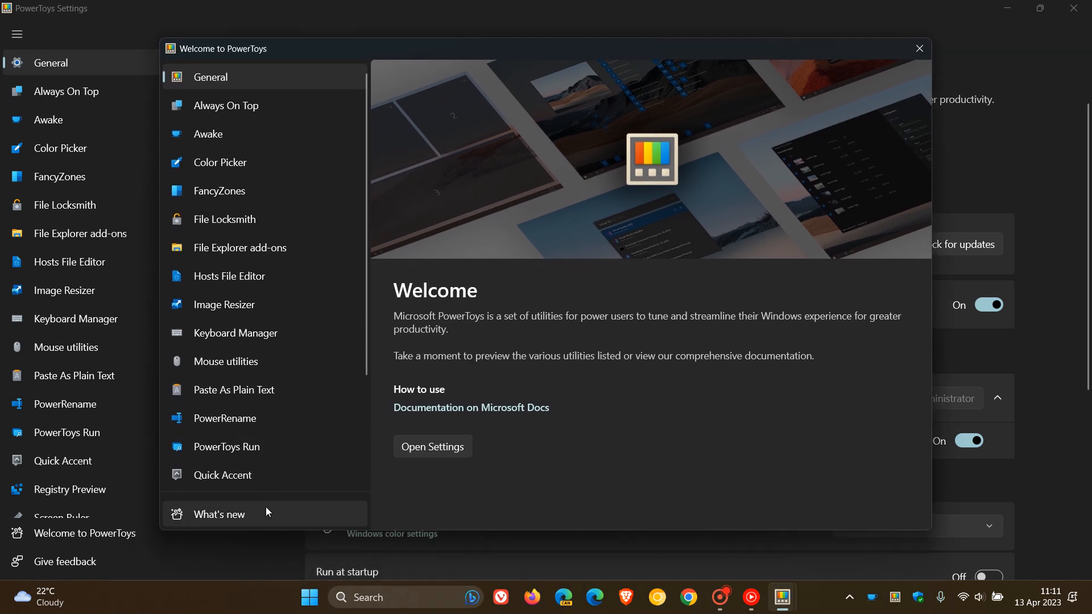
Show the What's new release notes in the Welcome window, starting with Release v0.69.1.
click(218, 515)
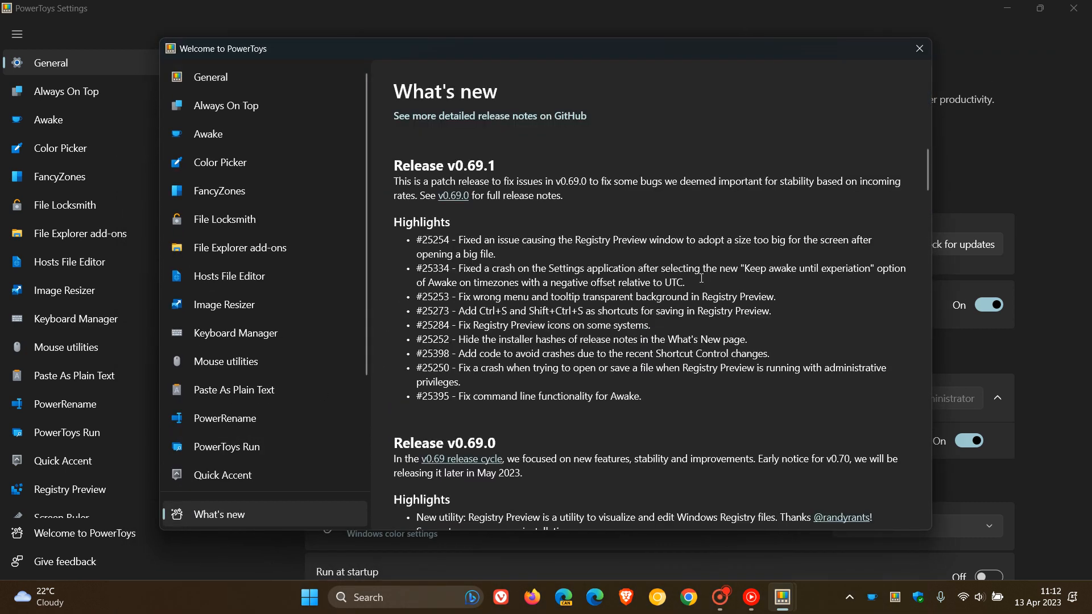
mouse_move(756, 324)
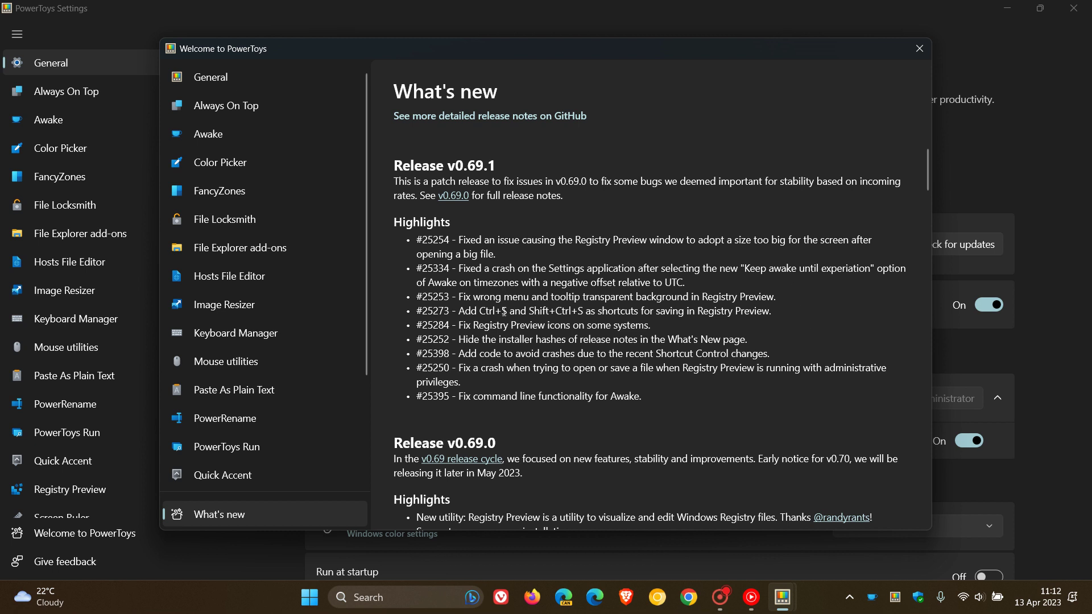
mouse_move(818, 324)
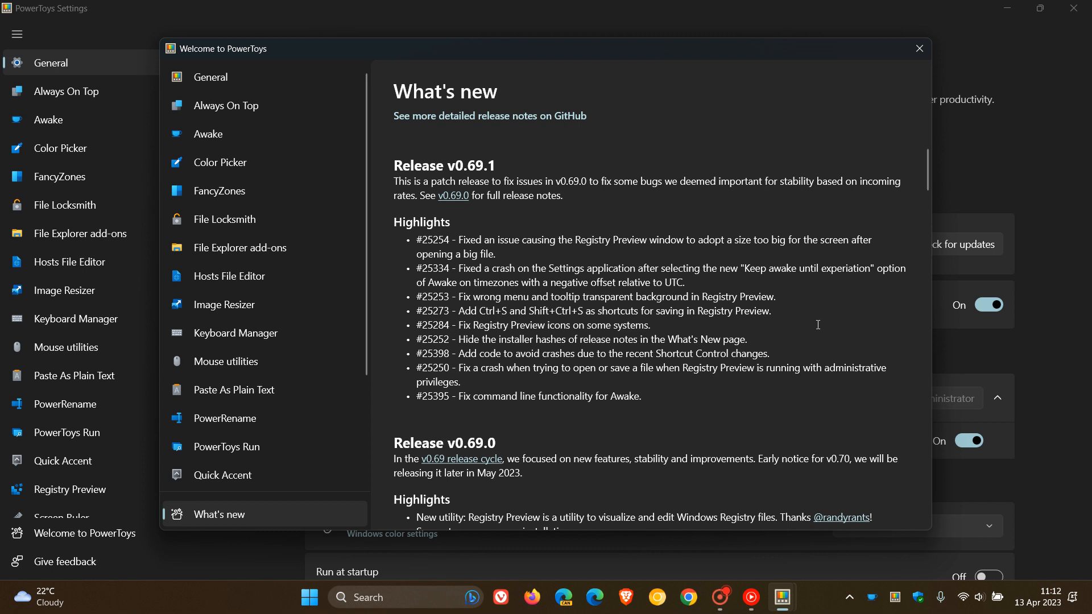
mouse_move(452, 195)
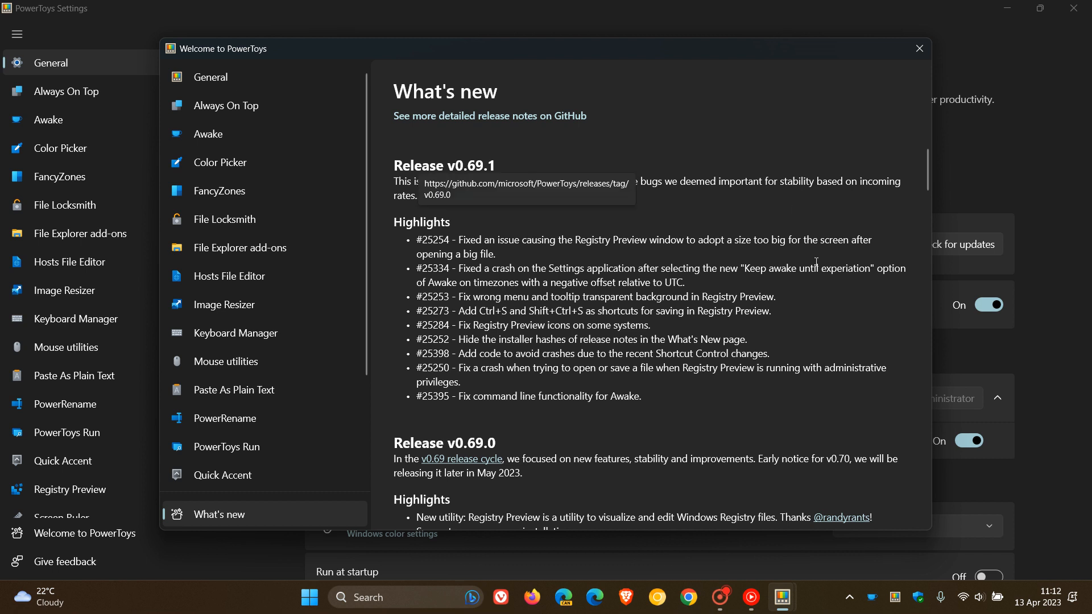
mouse_move(871, 333)
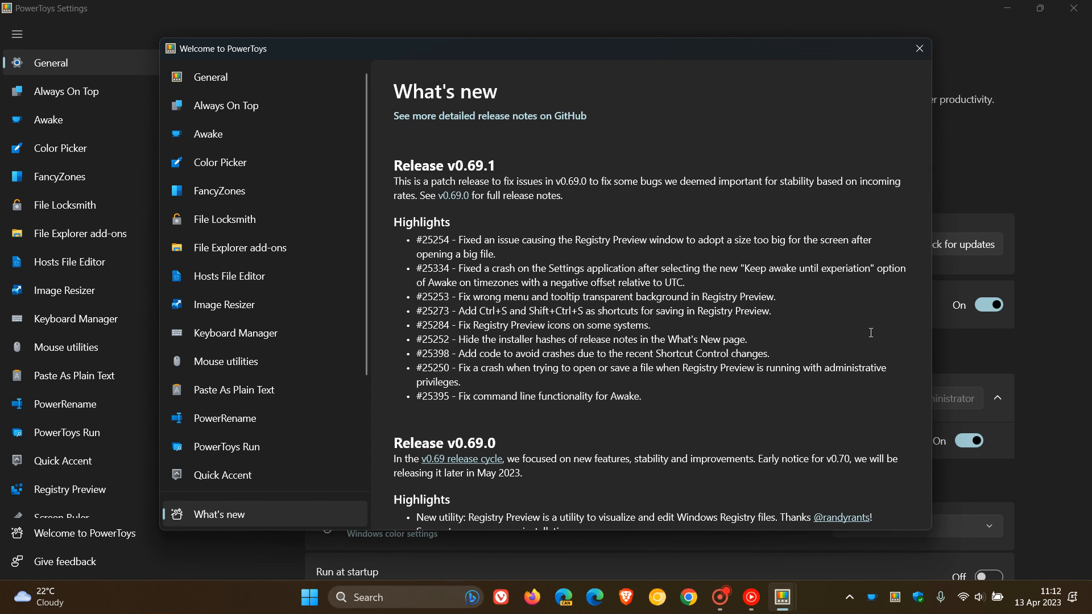
Close the Welcome window, leaving the General page with version v0.69.1 visible.
click(917, 47)
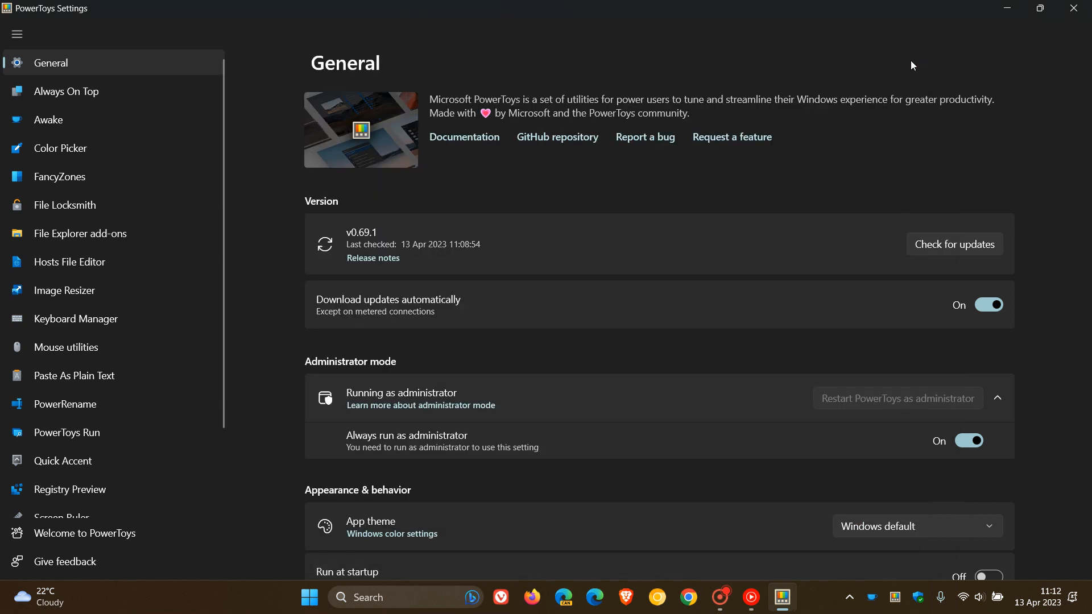
mouse_move(715, 210)
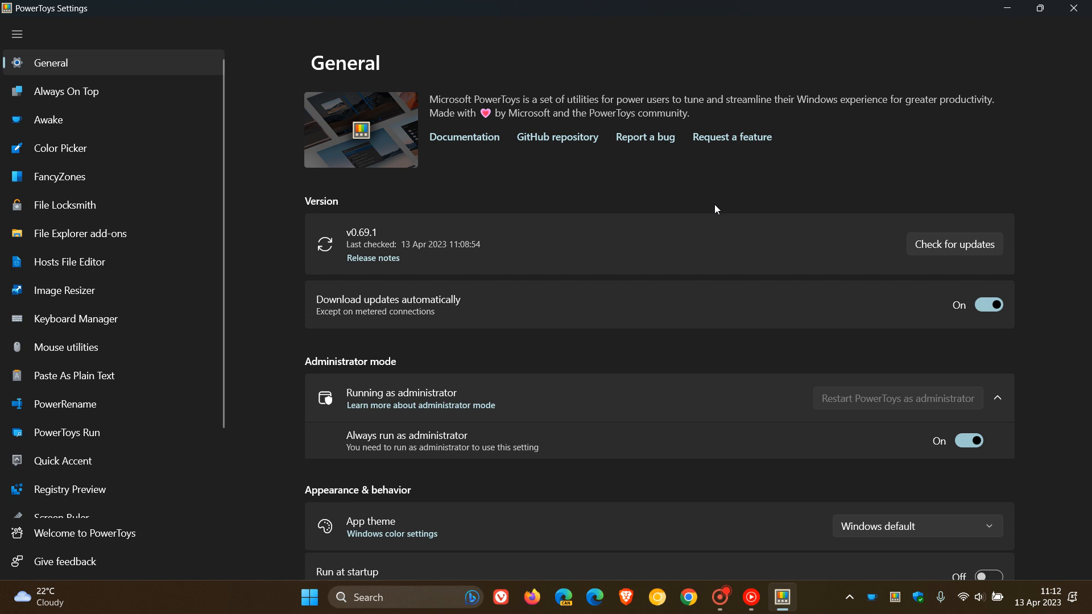
mouse_move(725, 210)
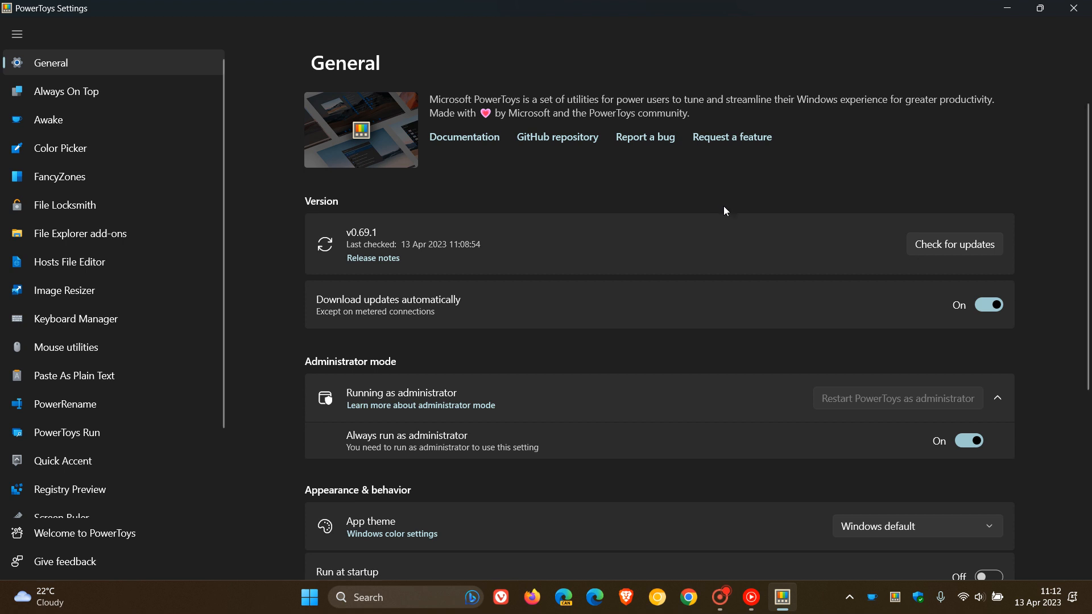
mouse_move(145, 489)
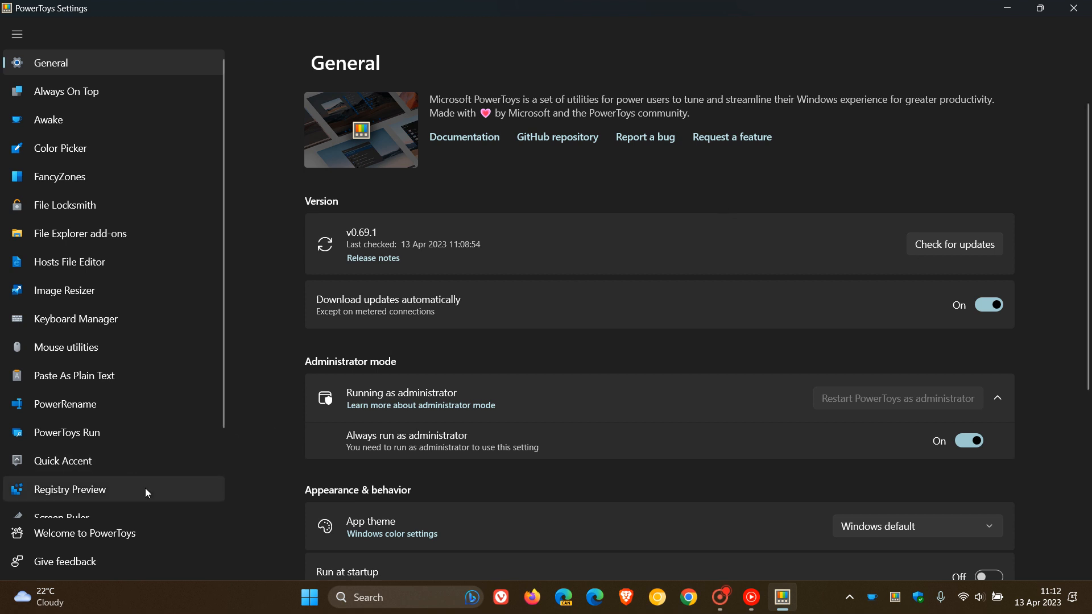
mouse_move(765, 256)
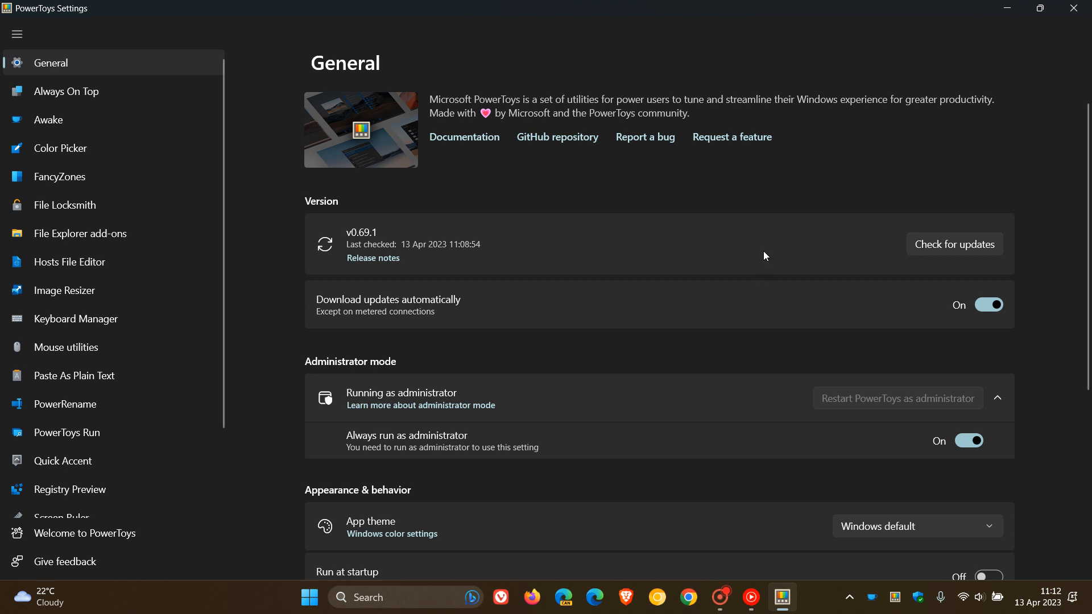
mouse_move(809, 170)
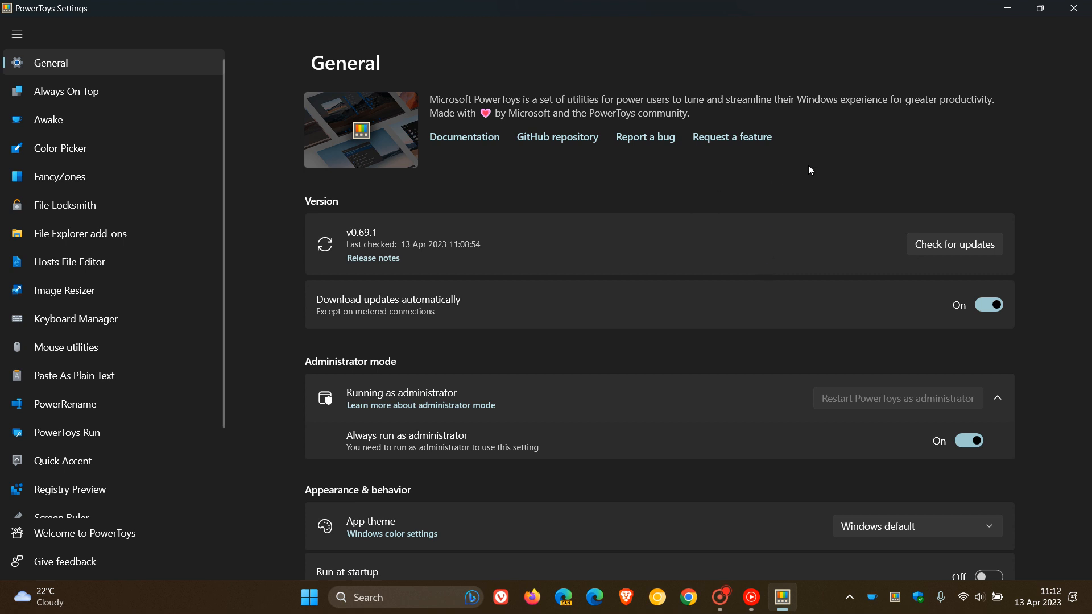
mouse_move(831, 116)
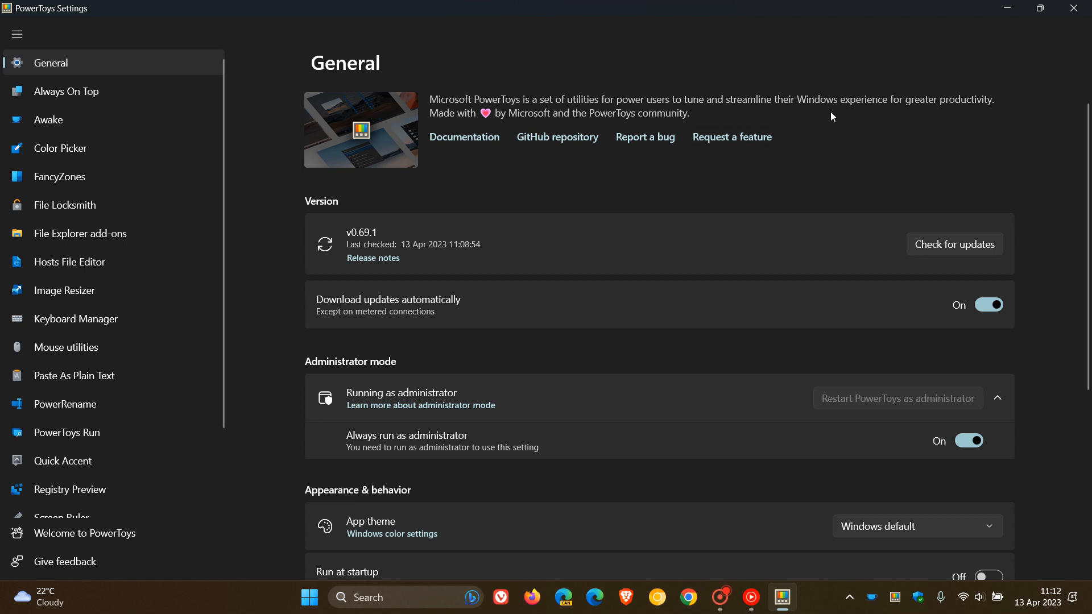
mouse_move(348, 404)
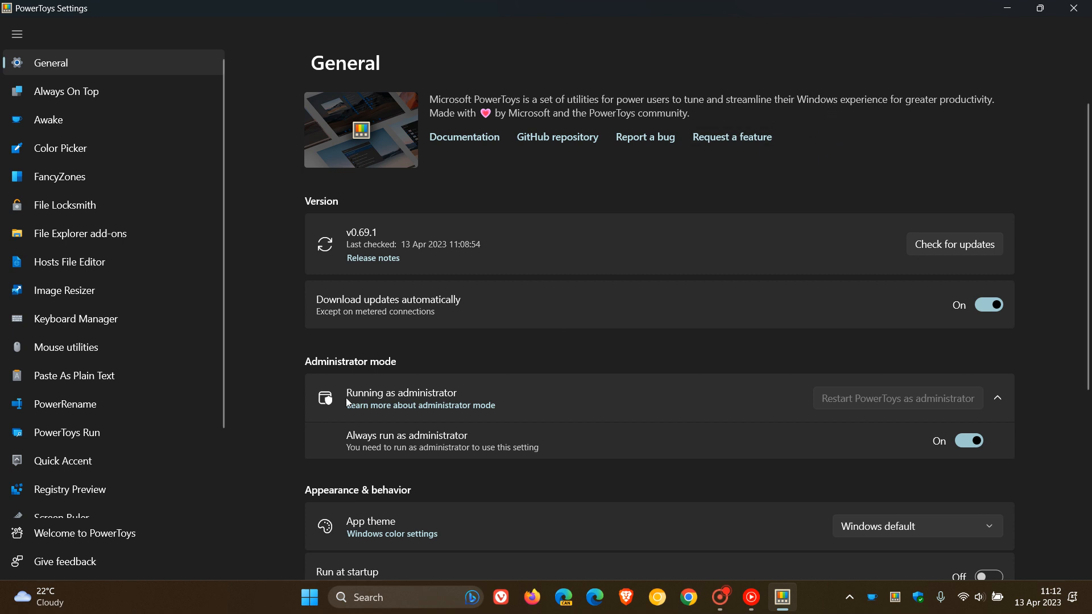
mouse_move(849, 168)
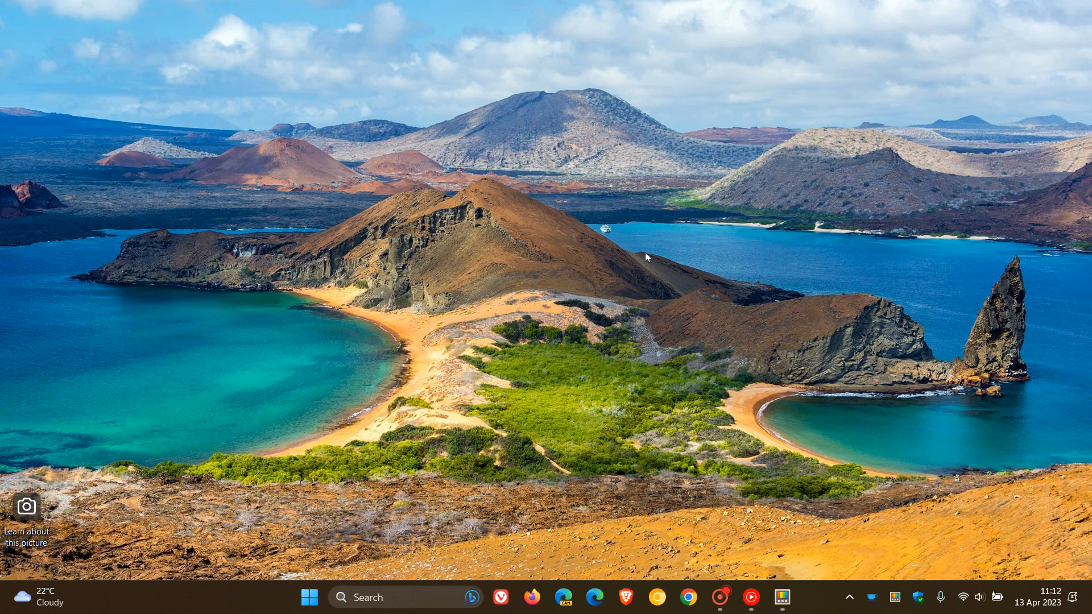
mouse_move(466, 373)
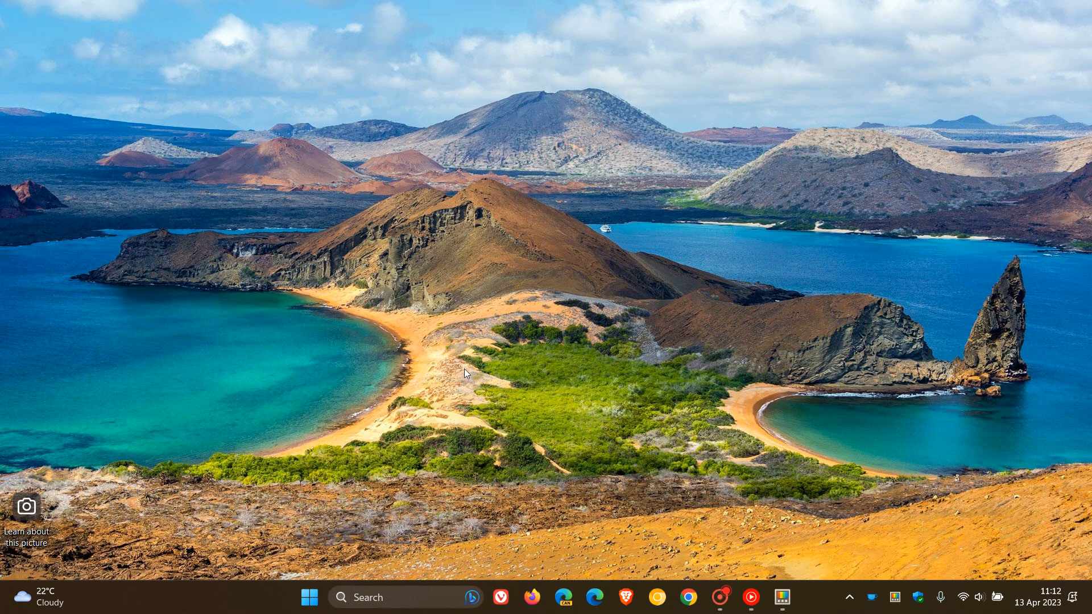
mouse_move(728, 279)
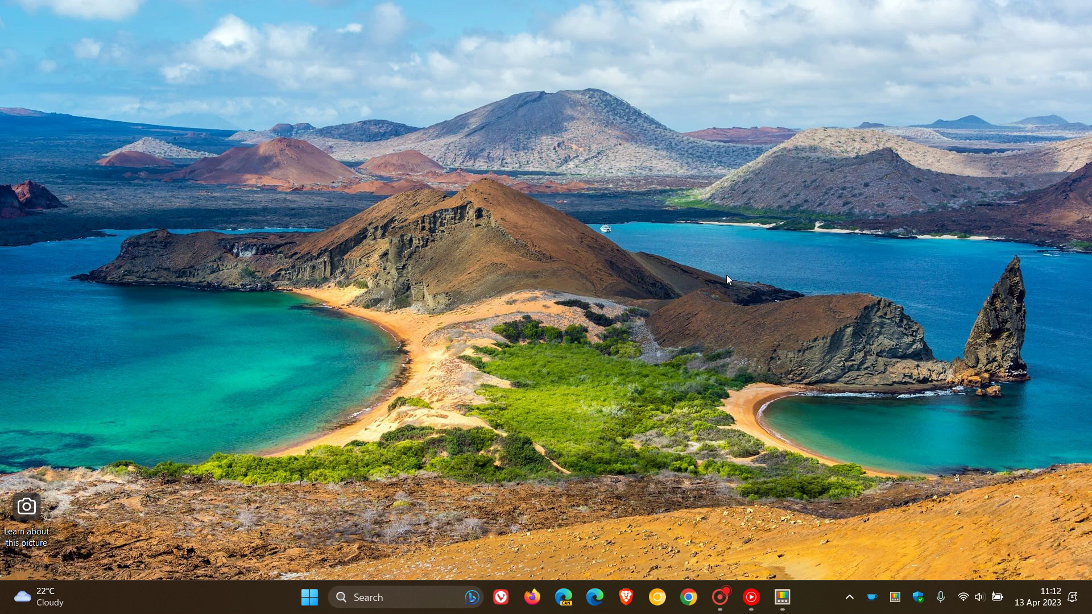